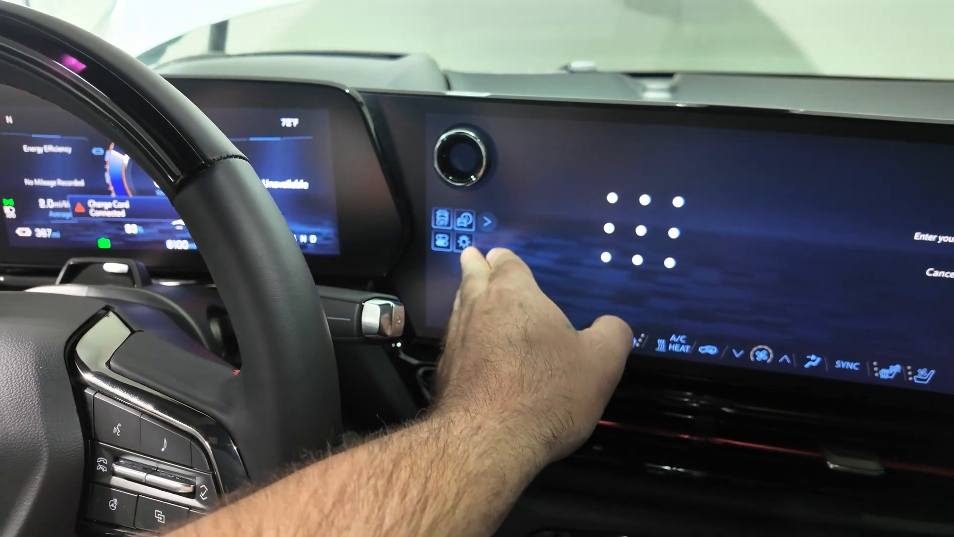
Review and dismiss the SPS2 per-vehicle quantity price list.
left_click(466, 242)
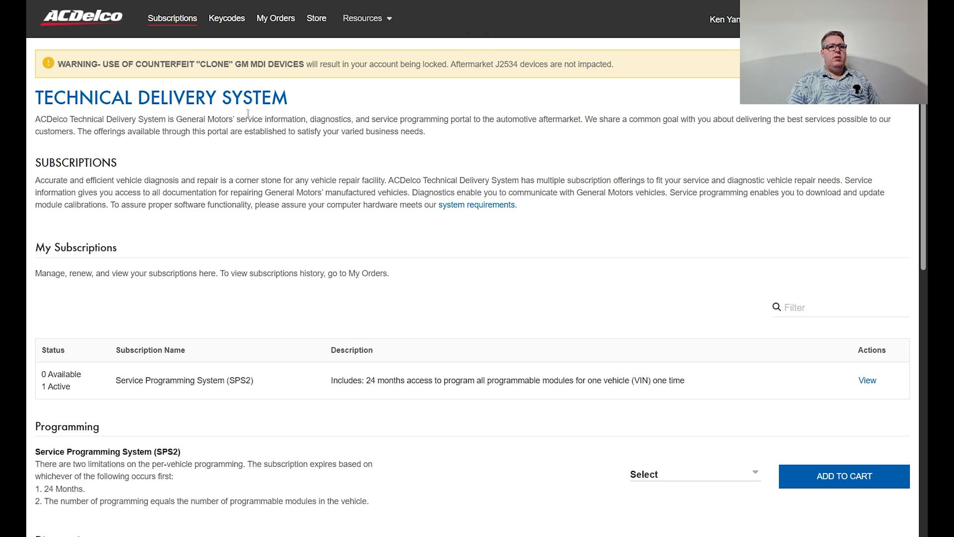
mouse_move(686, 87)
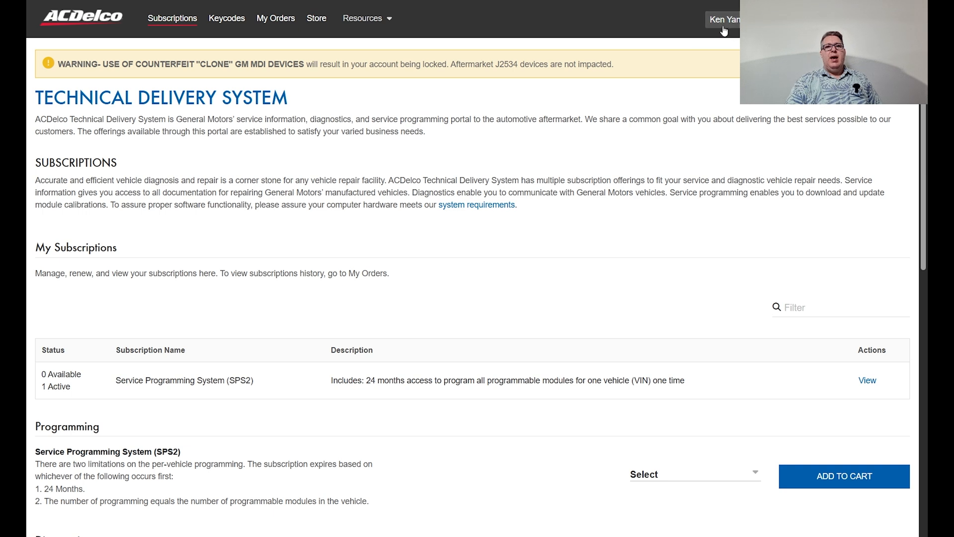
mouse_move(605, 34)
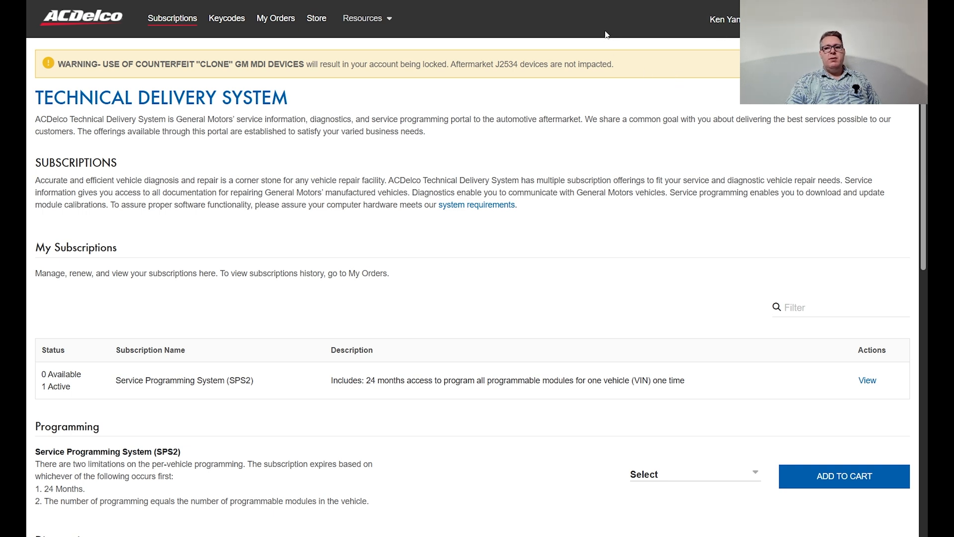
mouse_move(437, 285)
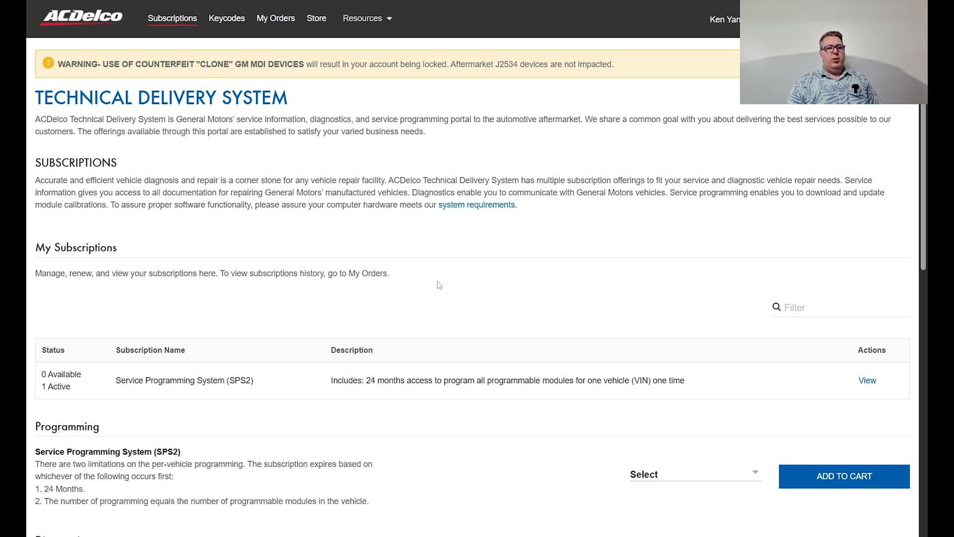
scroll("down", 3)
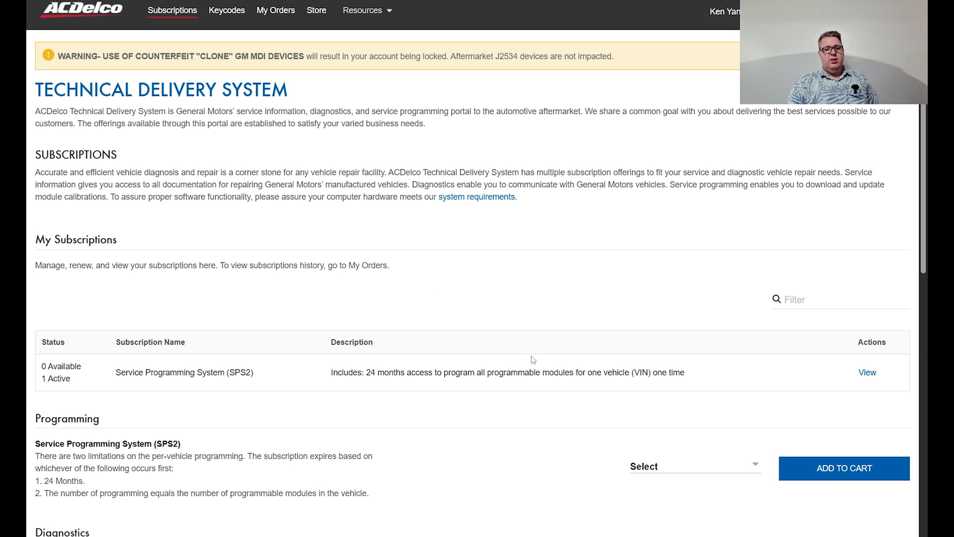
scroll("down", 3)
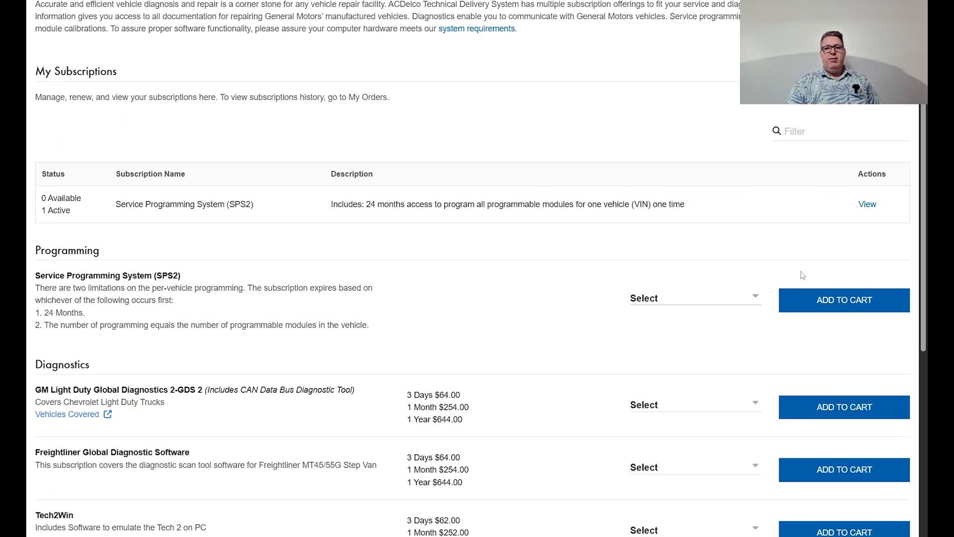
left_click(693, 297)
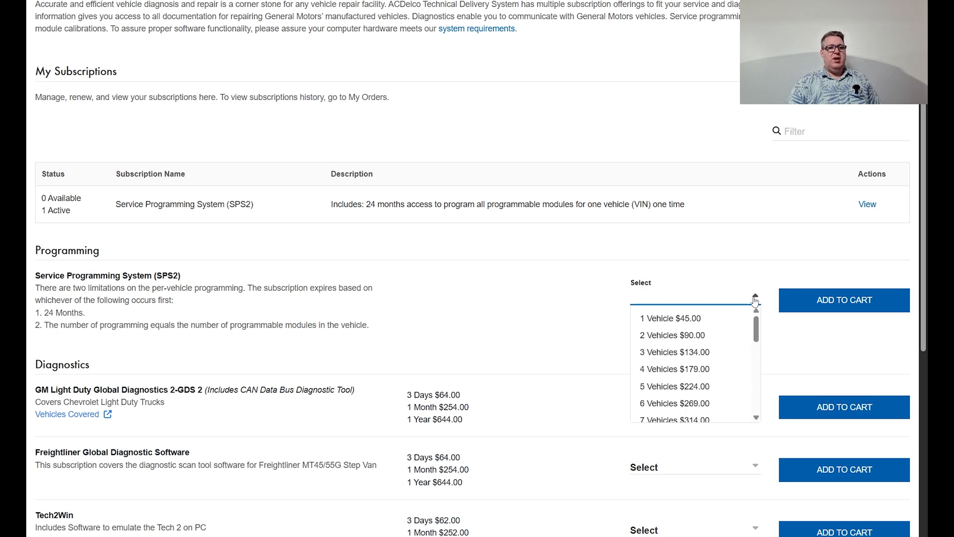
mouse_move(719, 291)
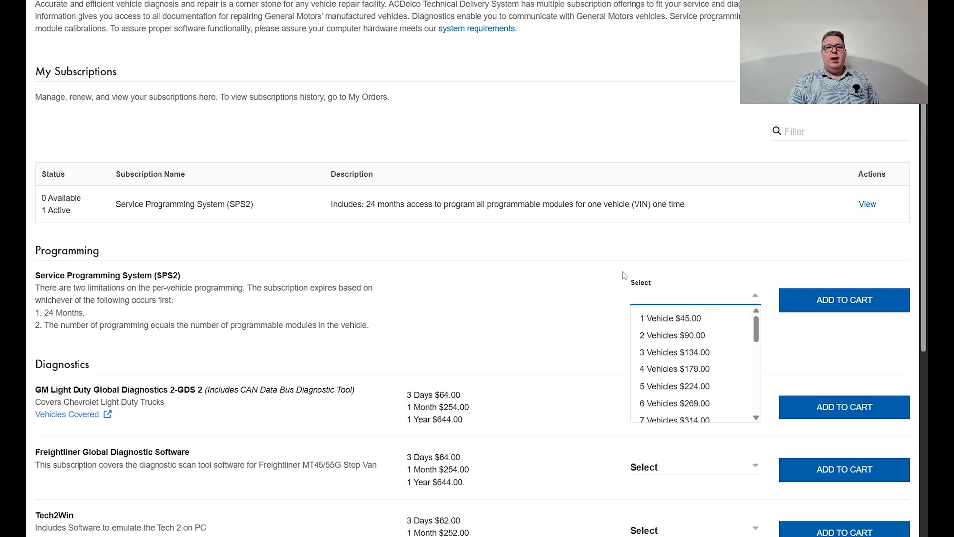
left_click(694, 297)
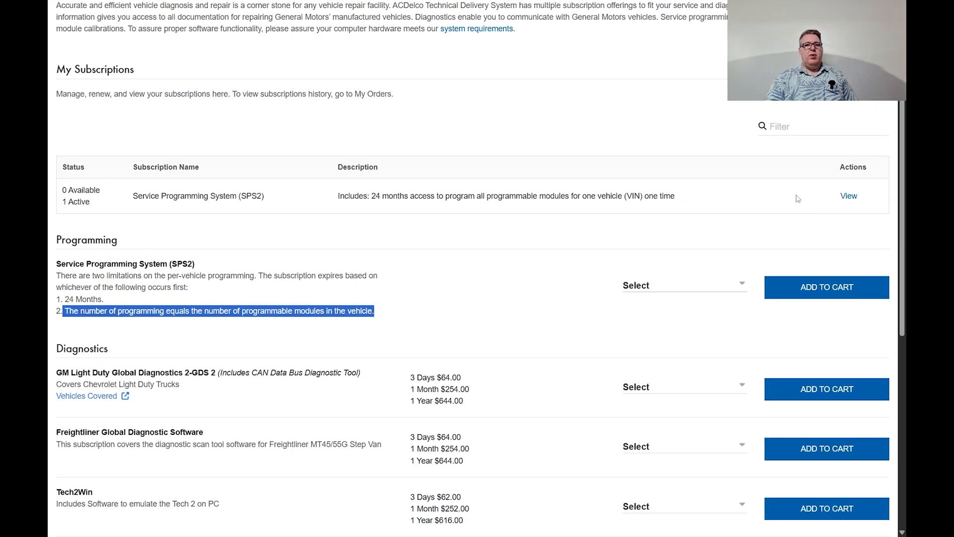
mouse_move(849, 212)
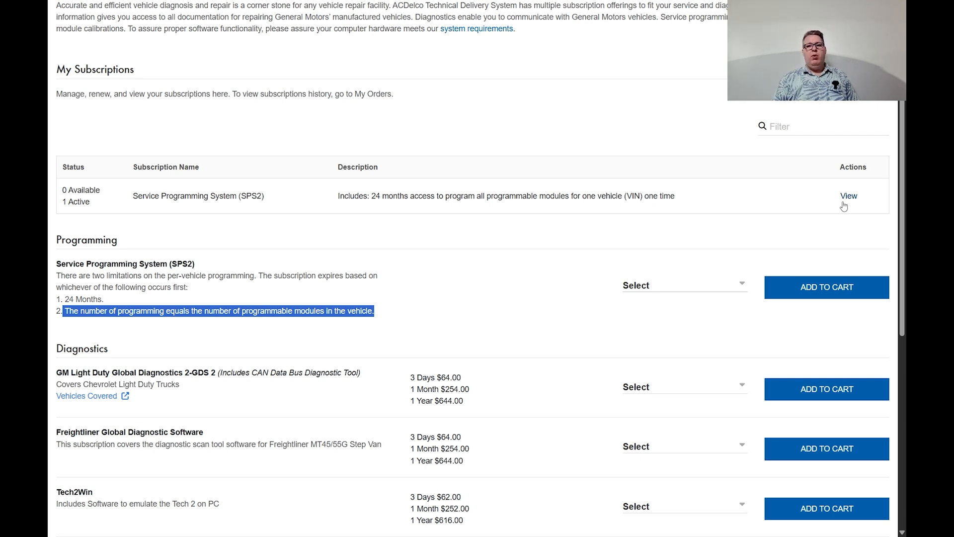
mouse_move(875, 277)
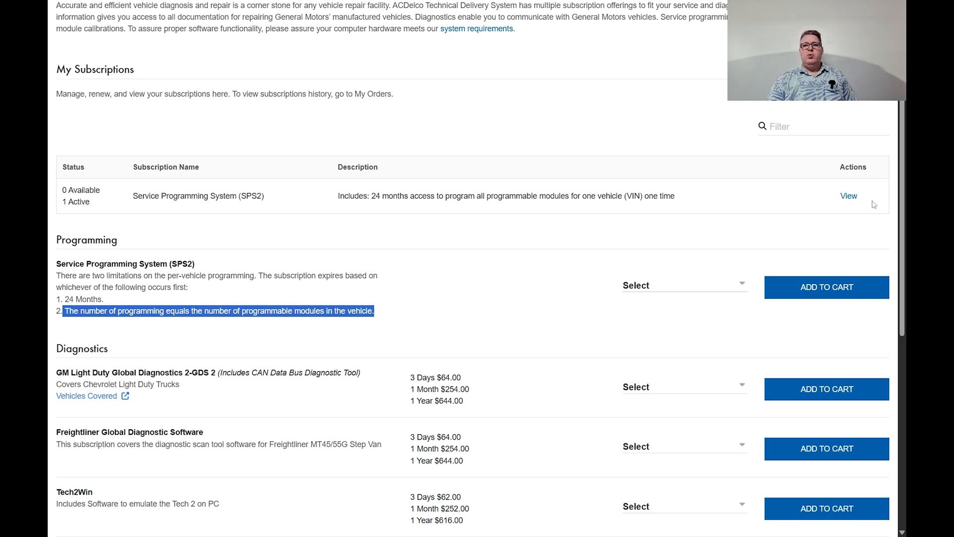
Open the active SPS2 subscription and launch the Techline Connect application.
left_click(848, 195)
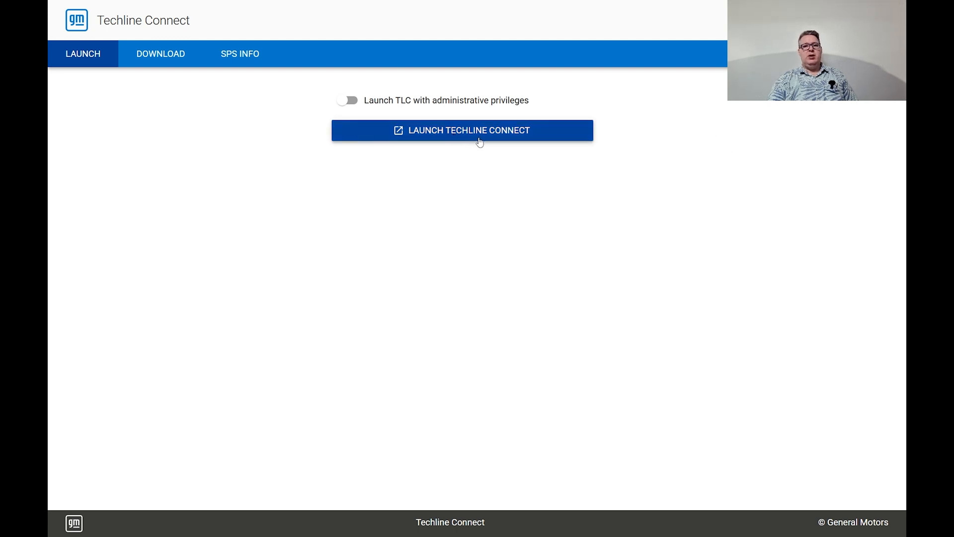
left_click(461, 130)
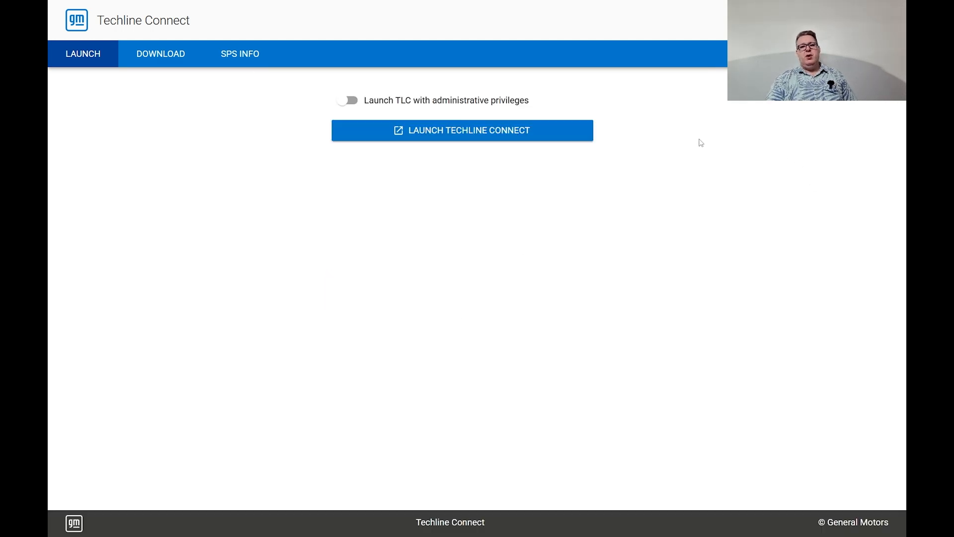
mouse_move(694, 146)
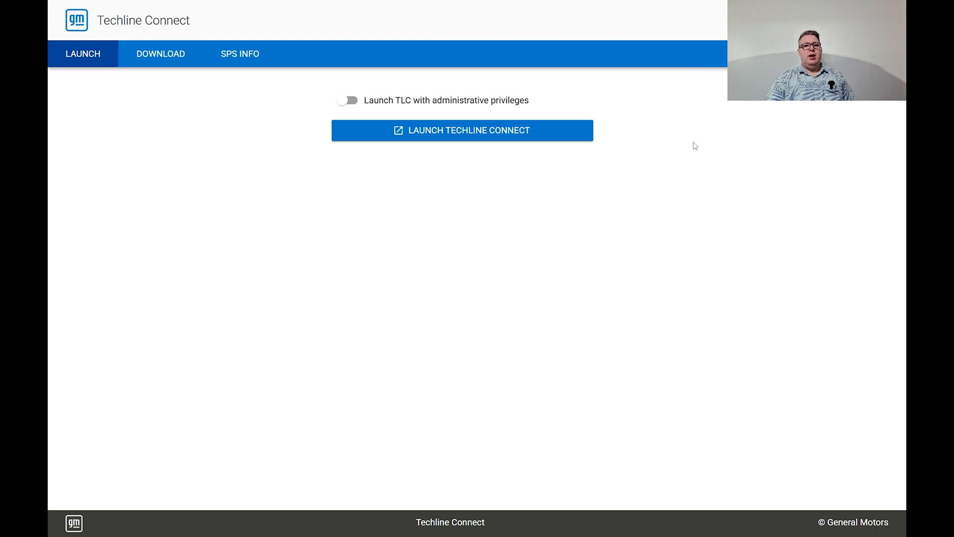
left_click(462, 129)
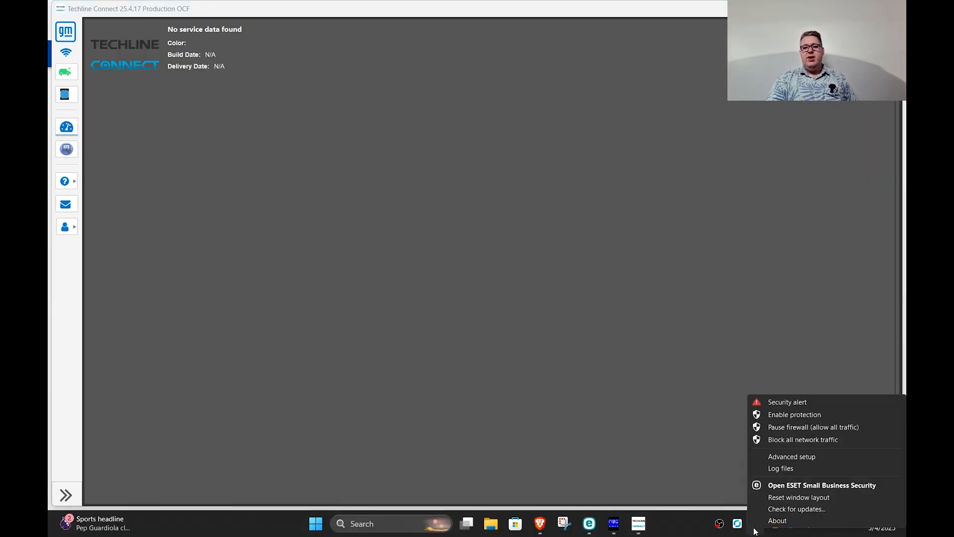
mouse_move(694, 412)
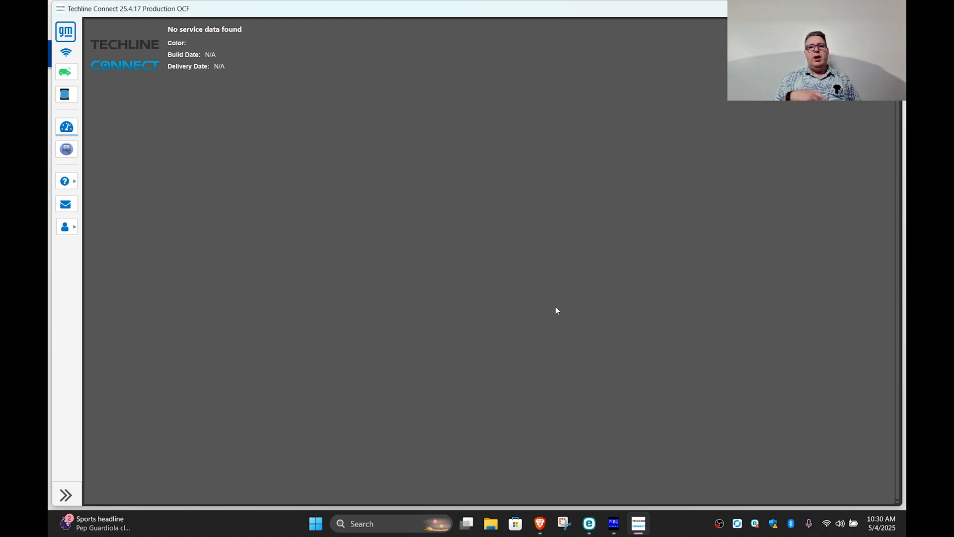
mouse_move(455, 252)
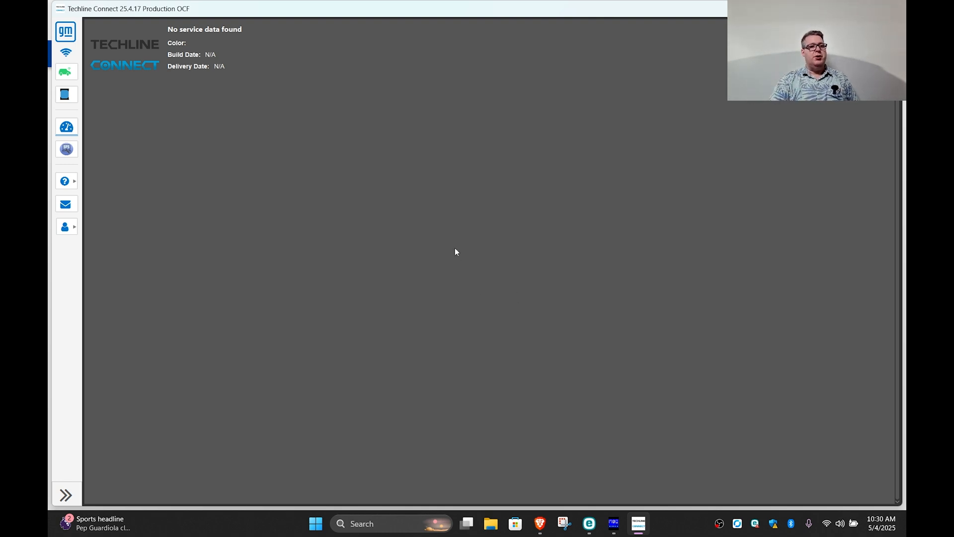
Select the current vehicle by submitting the connected car's VIN.
left_click(65, 495)
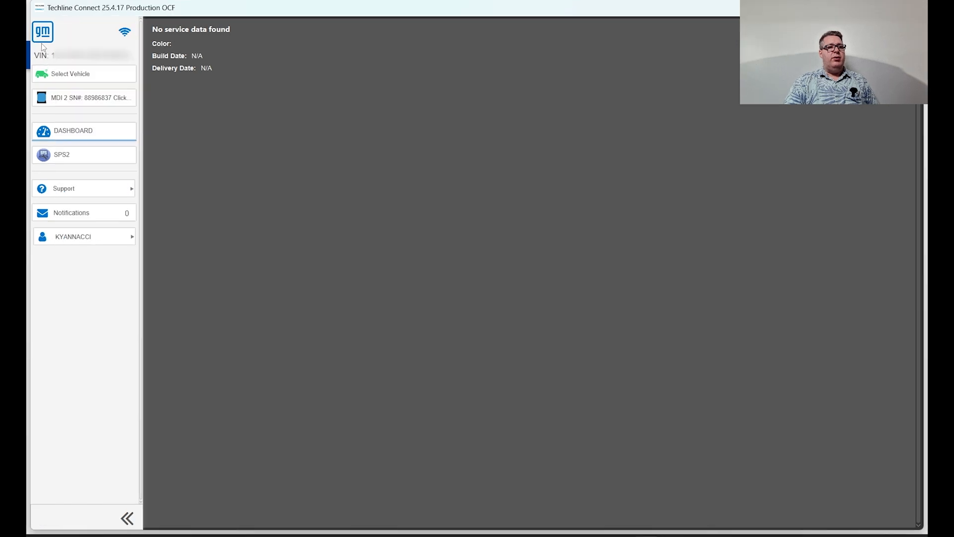
mouse_move(94, 98)
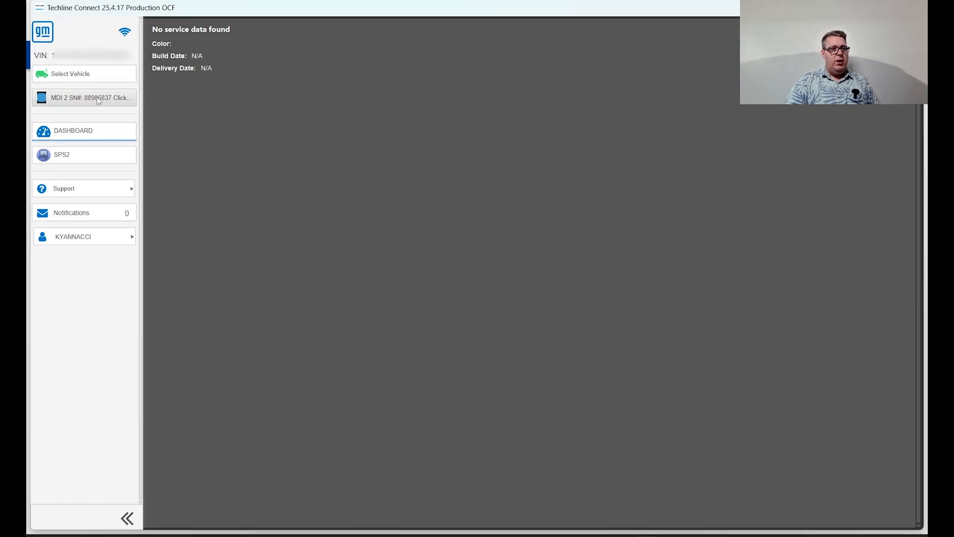
left_click(70, 73)
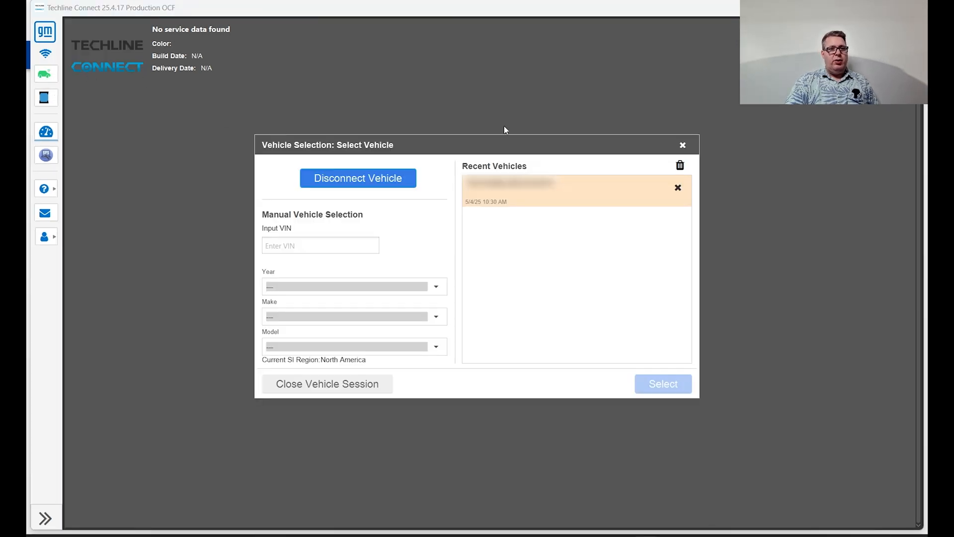
mouse_move(528, 206)
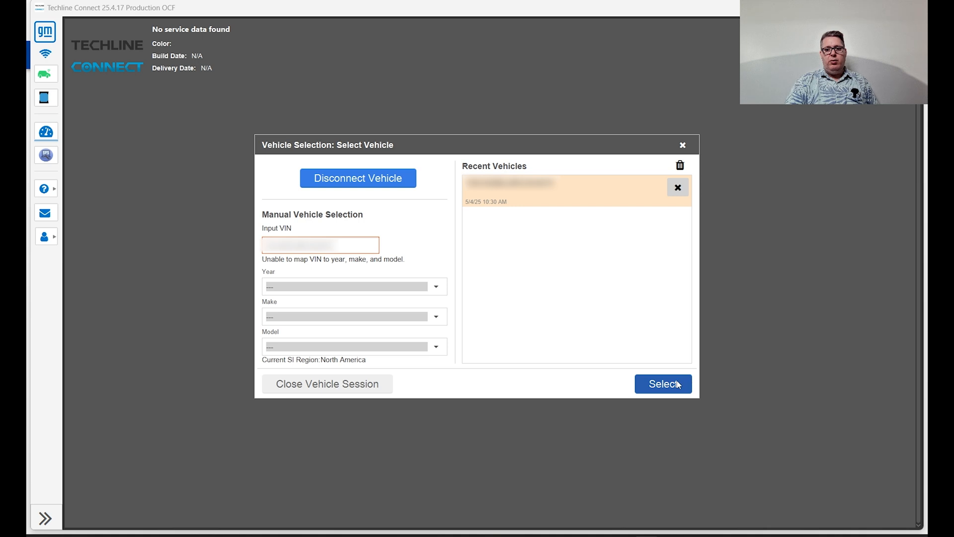
left_click(663, 384)
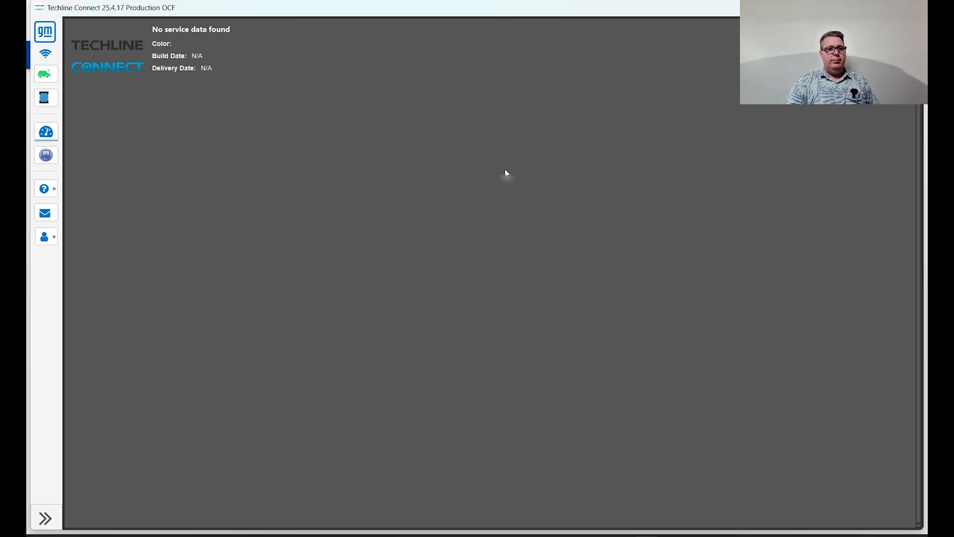
mouse_move(73, 154)
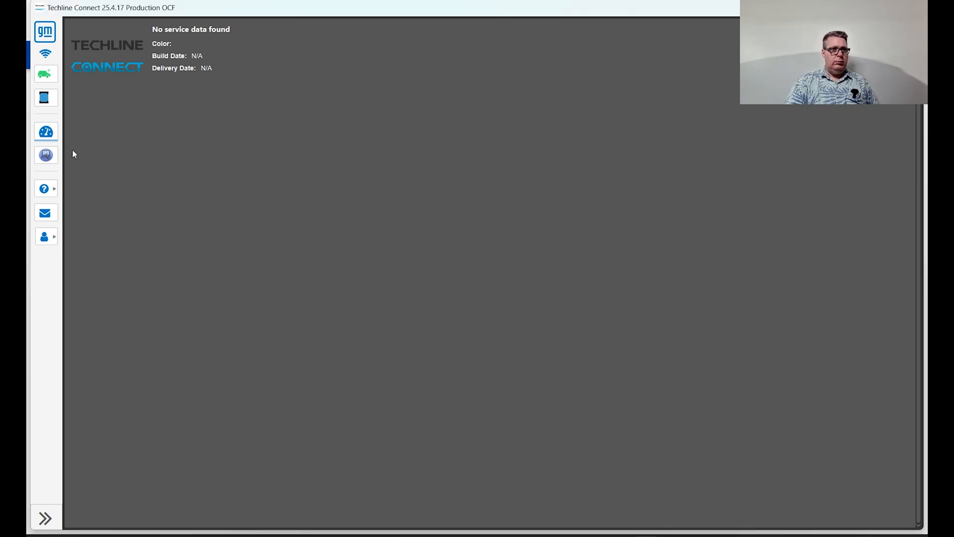
Launch Service Programming System 2 from the expanded sidebar.
left_click(45, 518)
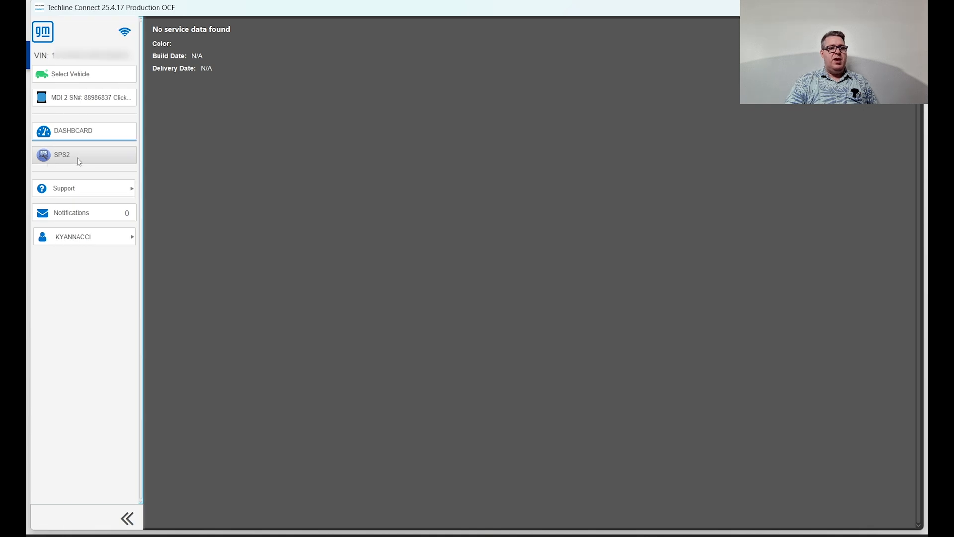
left_click(62, 154)
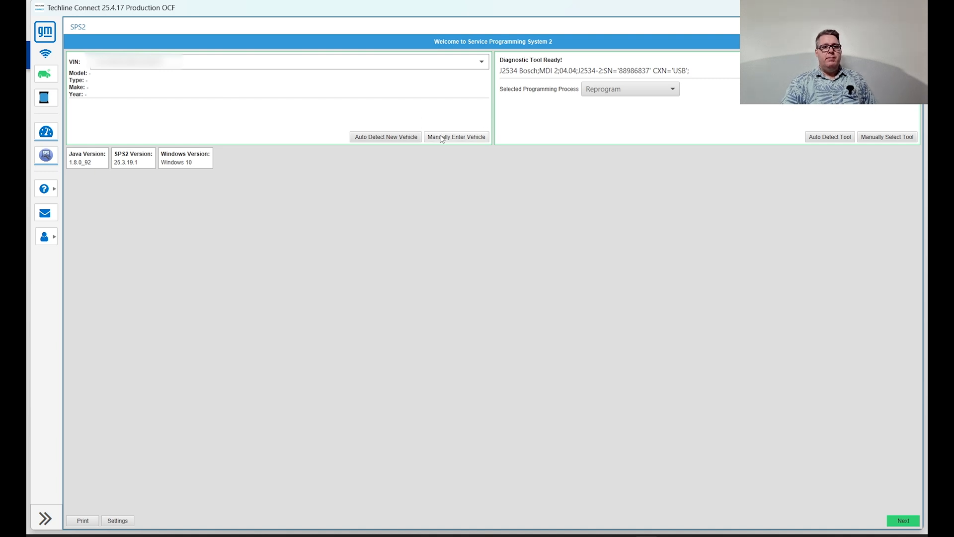
Keep Reprogram as the programming process and continue to controller discovery.
left_click(629, 89)
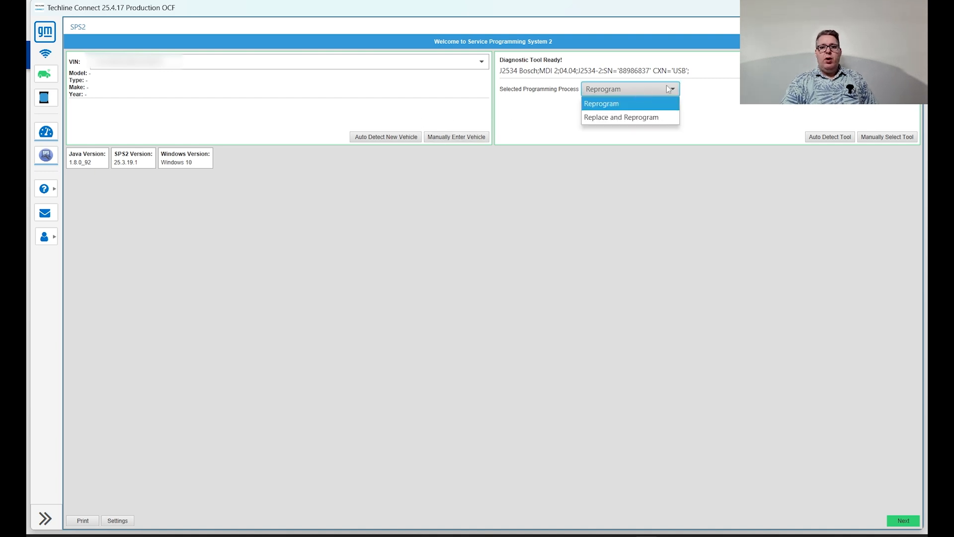
left_click(600, 103)
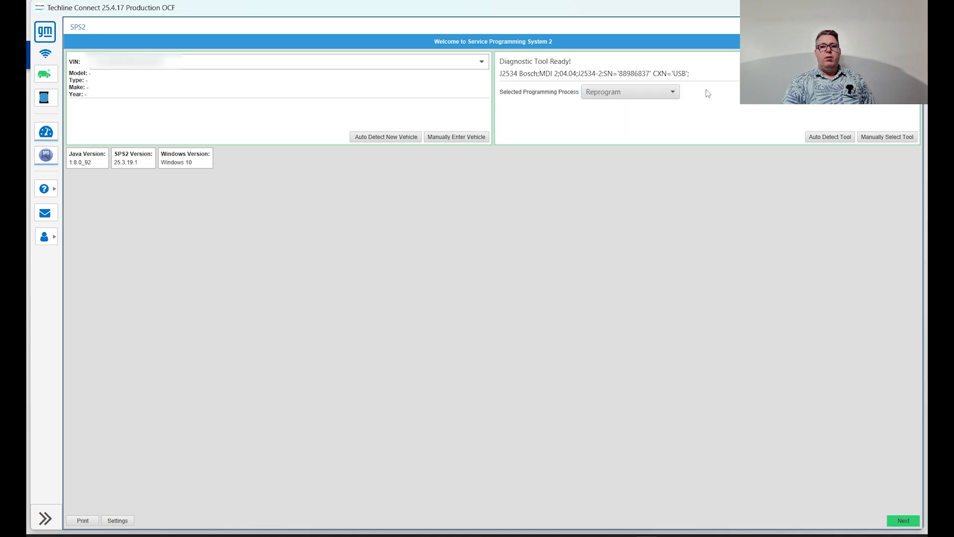
mouse_move(586, 138)
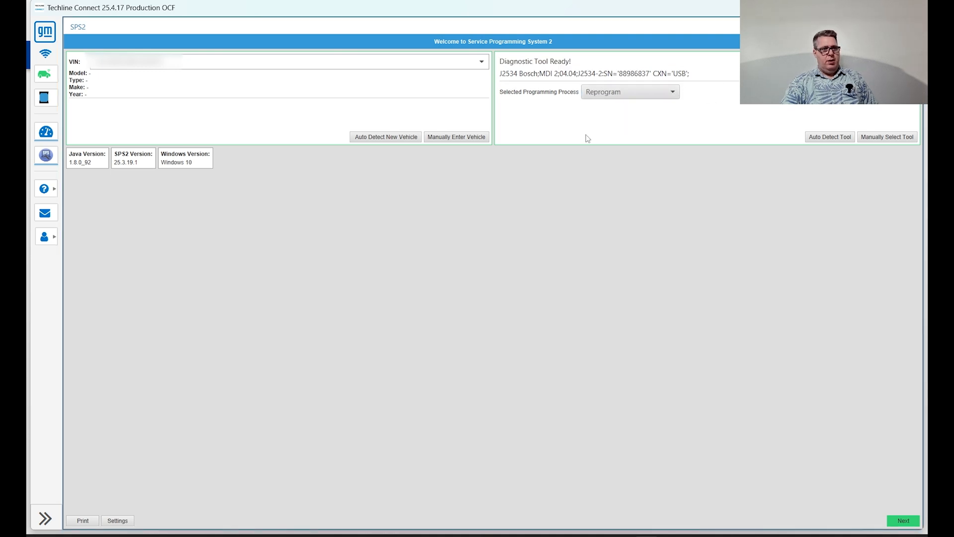
mouse_move(591, 118)
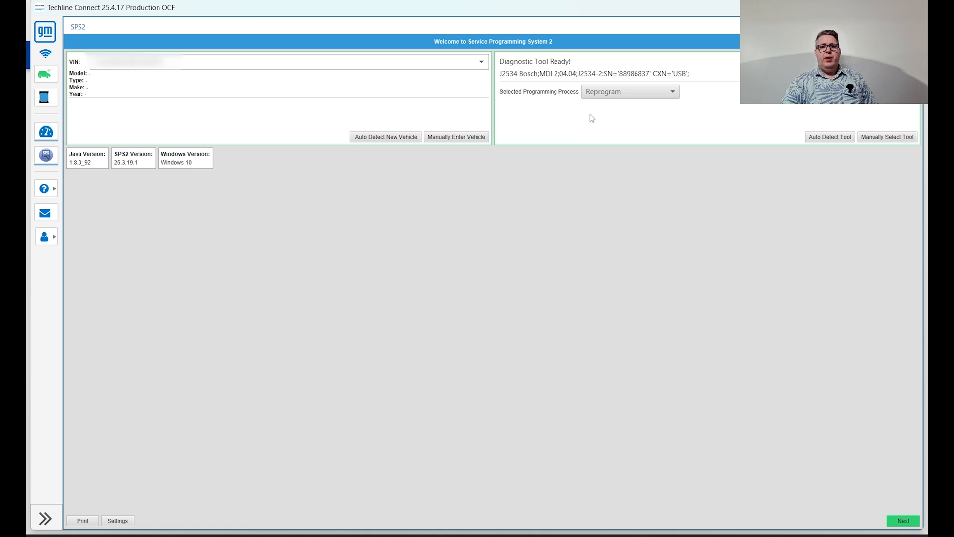
mouse_move(553, 76)
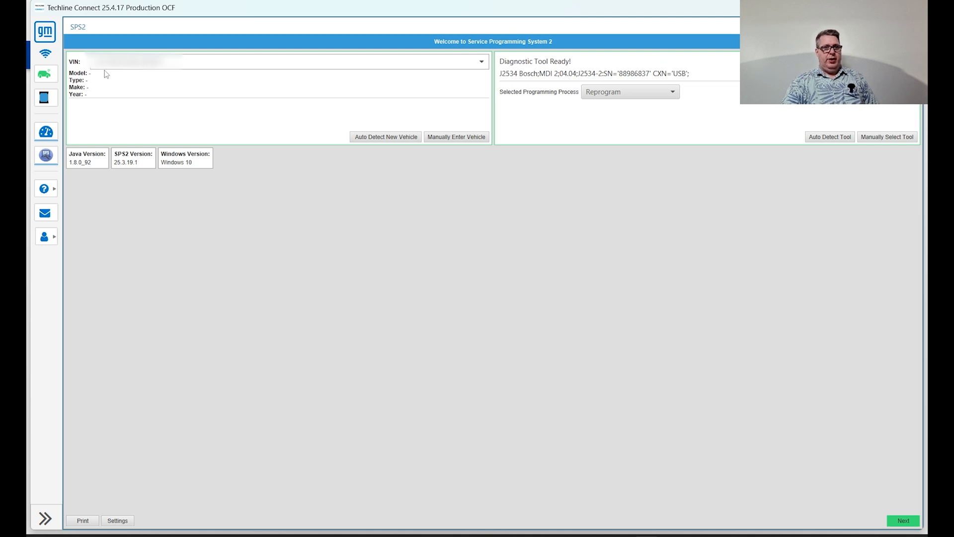
mouse_move(598, 297)
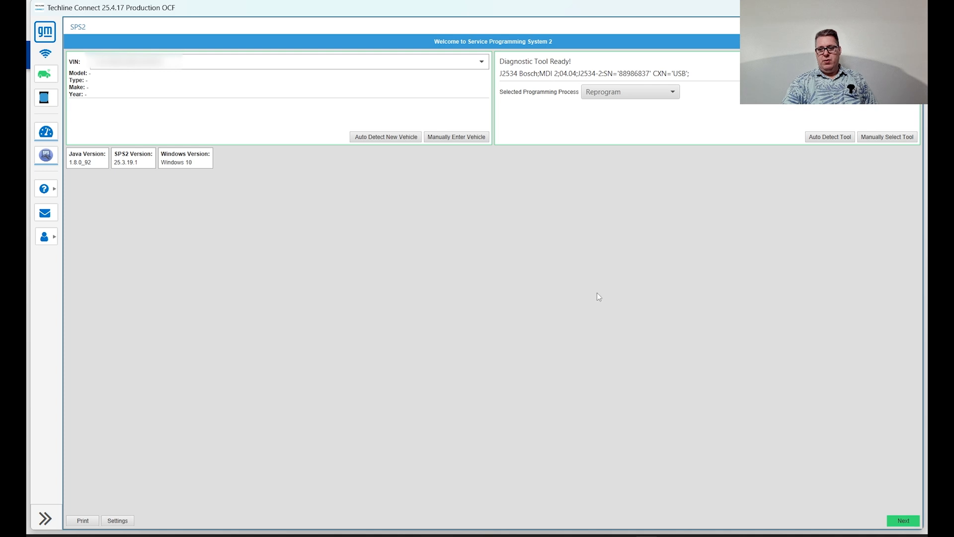
mouse_move(911, 524)
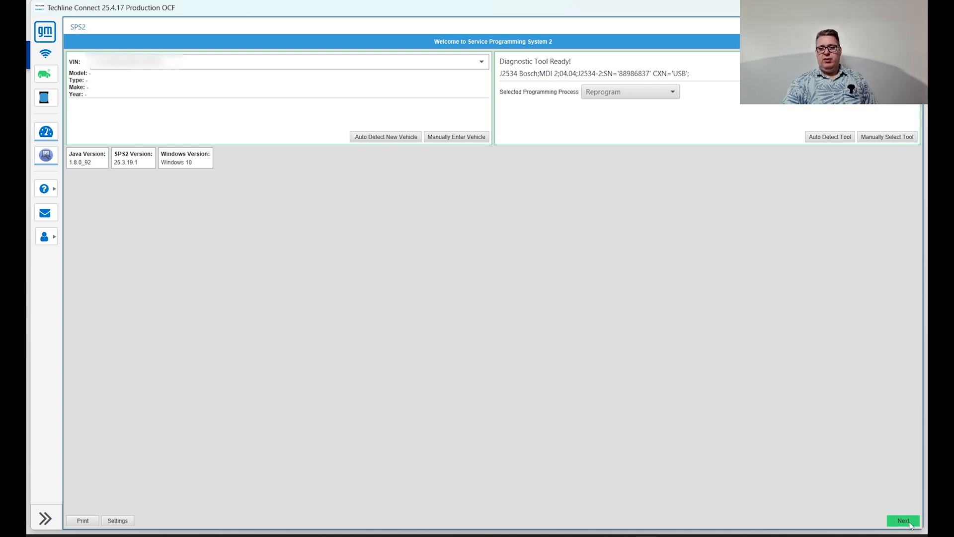
left_click(903, 520)
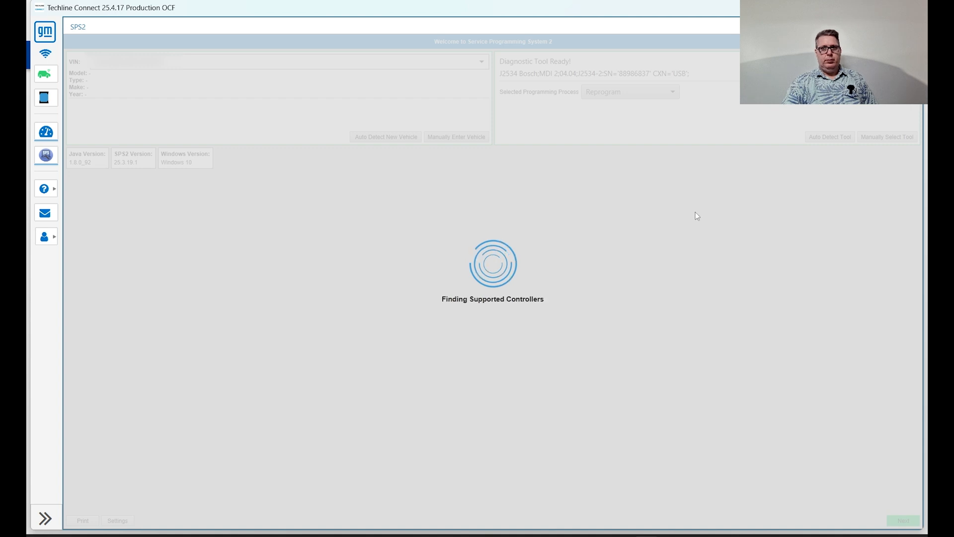
mouse_move(680, 256)
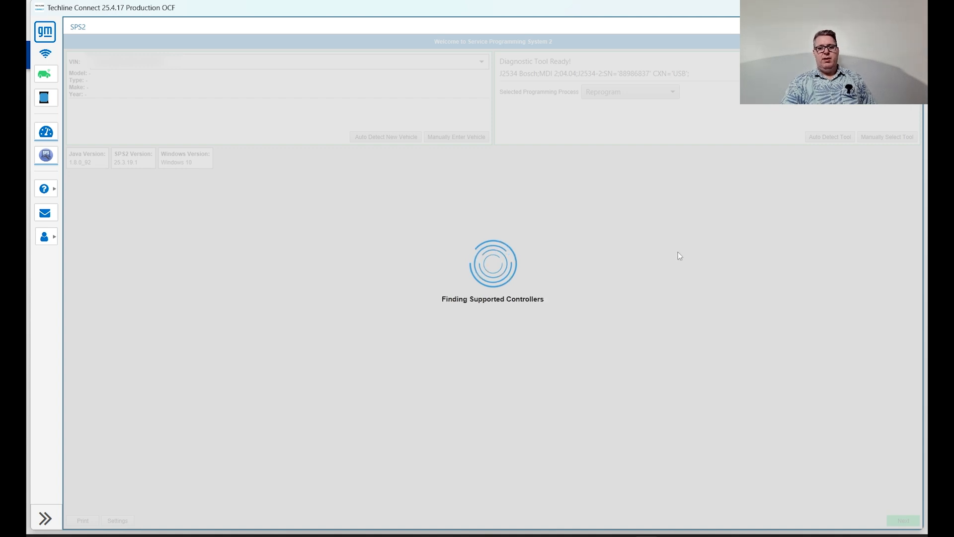
mouse_move(730, 260)
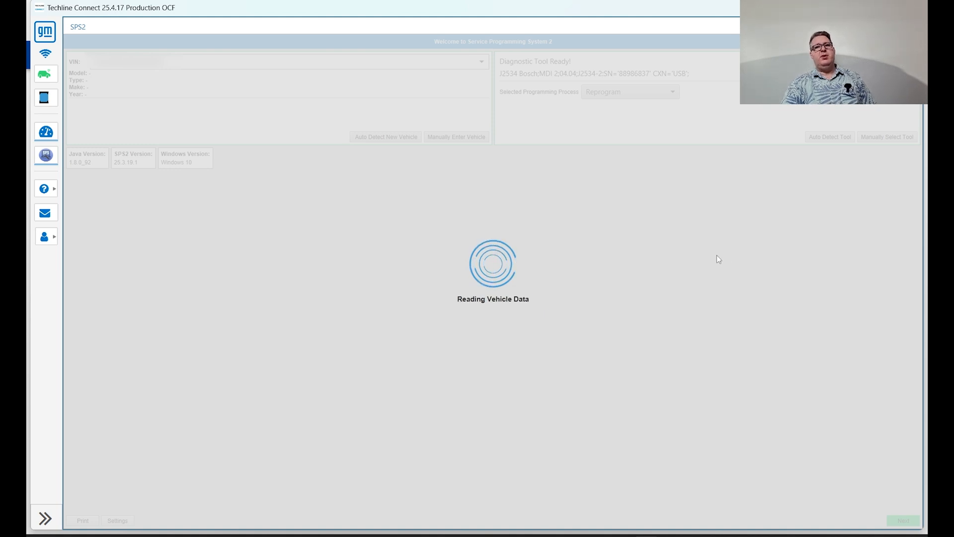
mouse_move(686, 271)
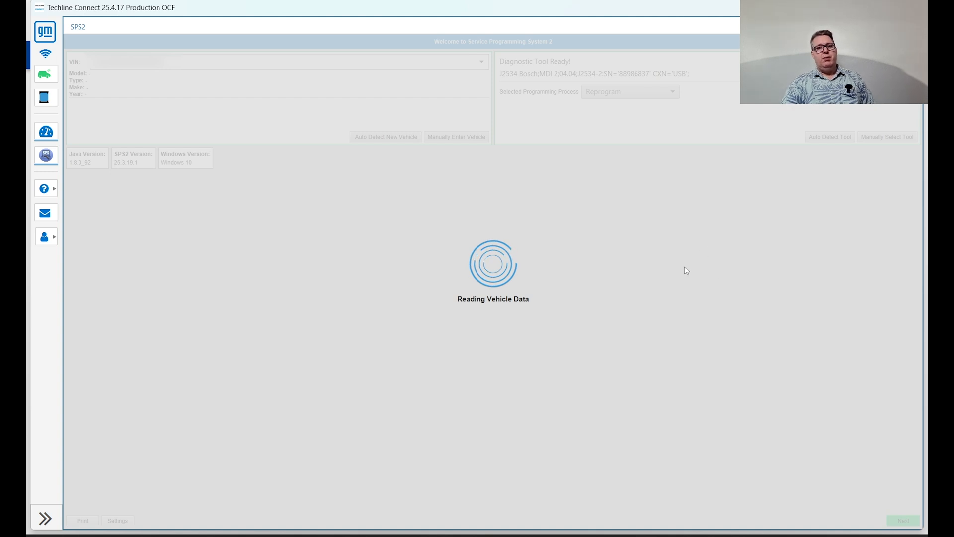
mouse_move(690, 258)
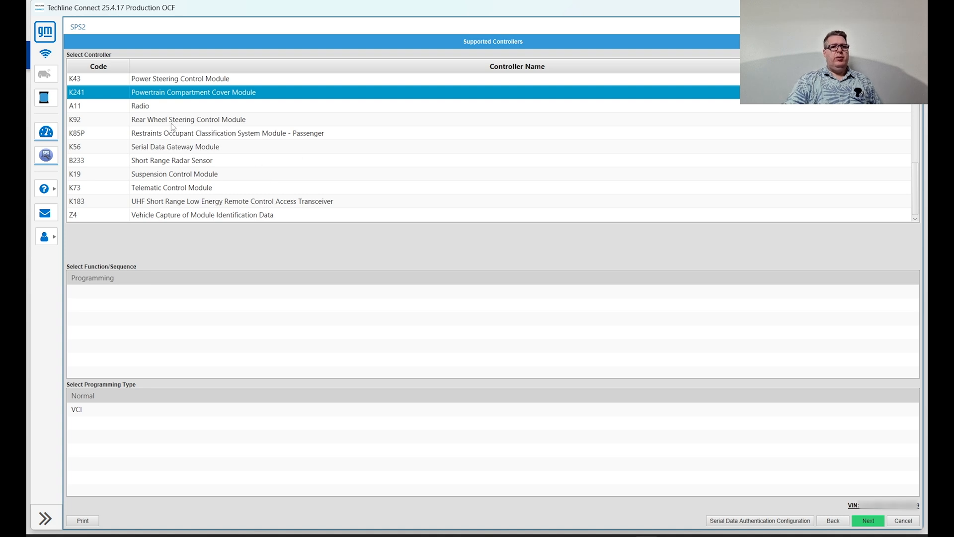
left_click(140, 105)
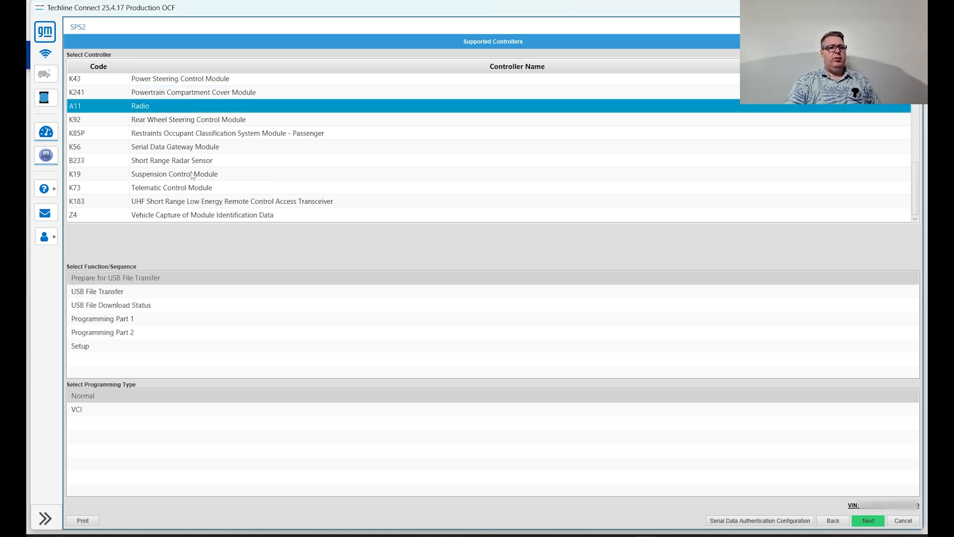
mouse_move(274, 205)
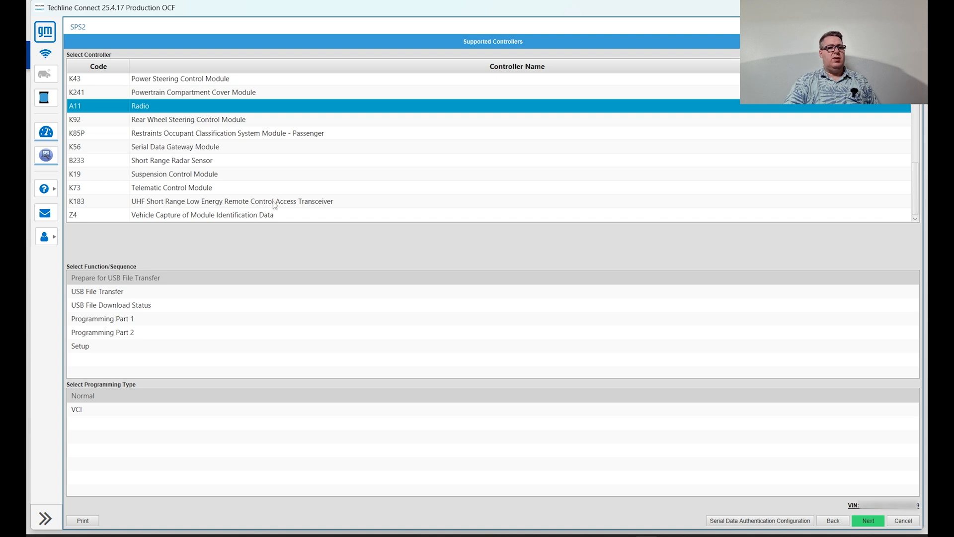
mouse_move(101, 111)
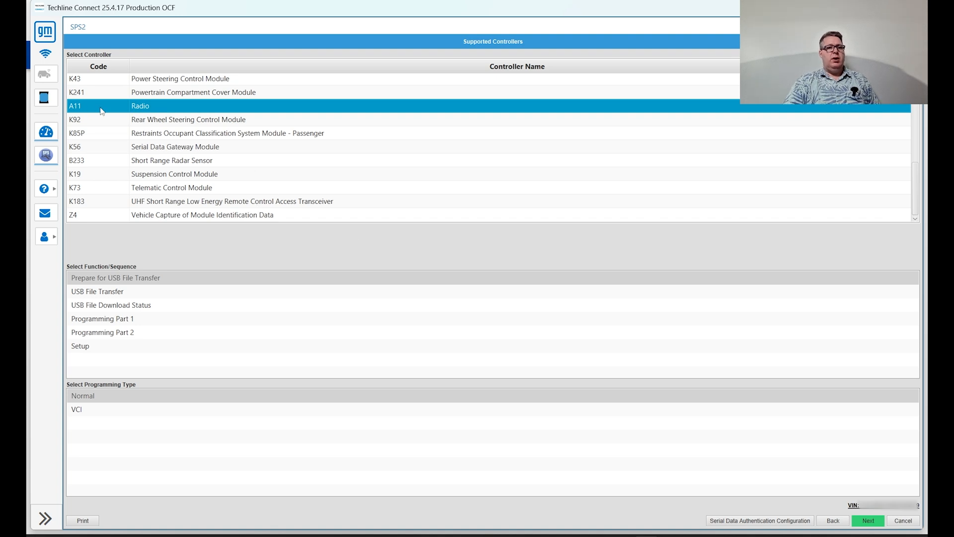
mouse_move(67, 258)
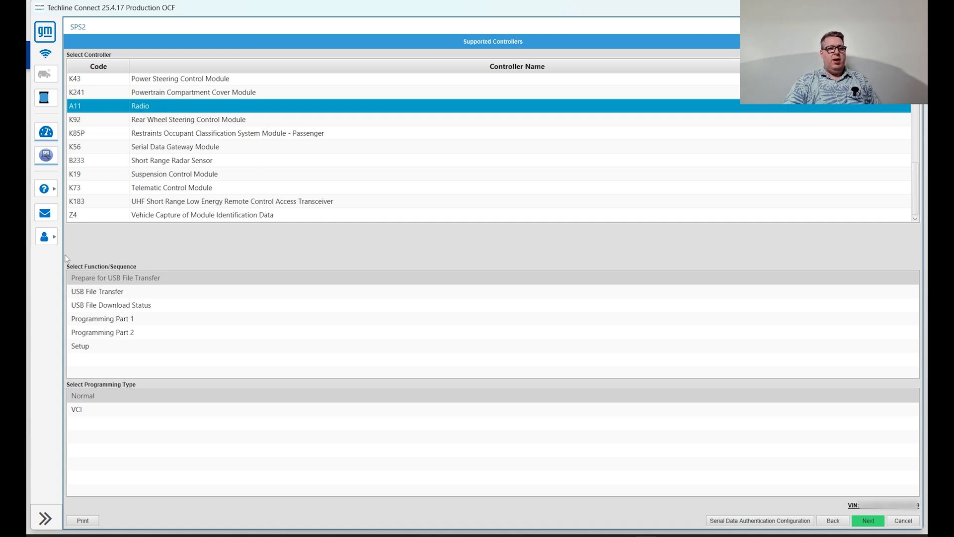
mouse_move(124, 301)
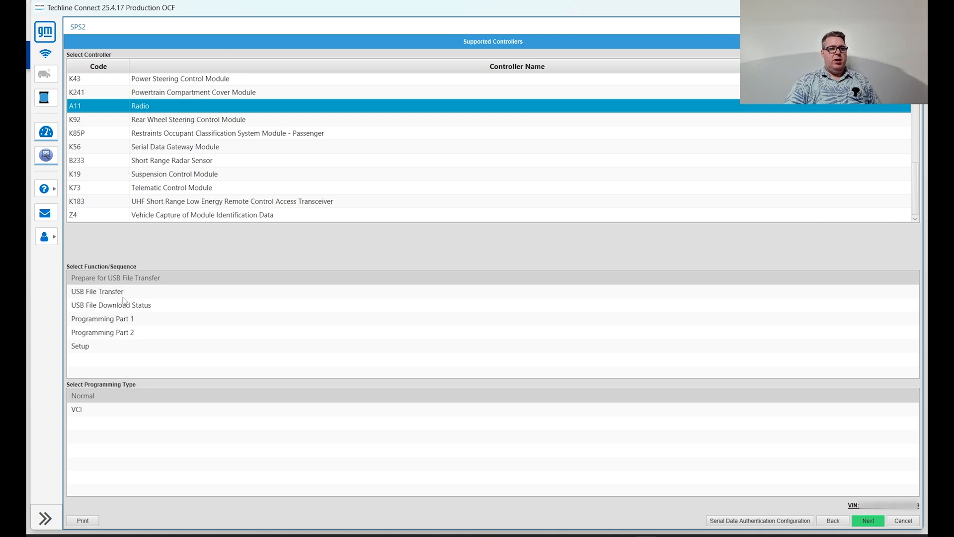
mouse_move(119, 353)
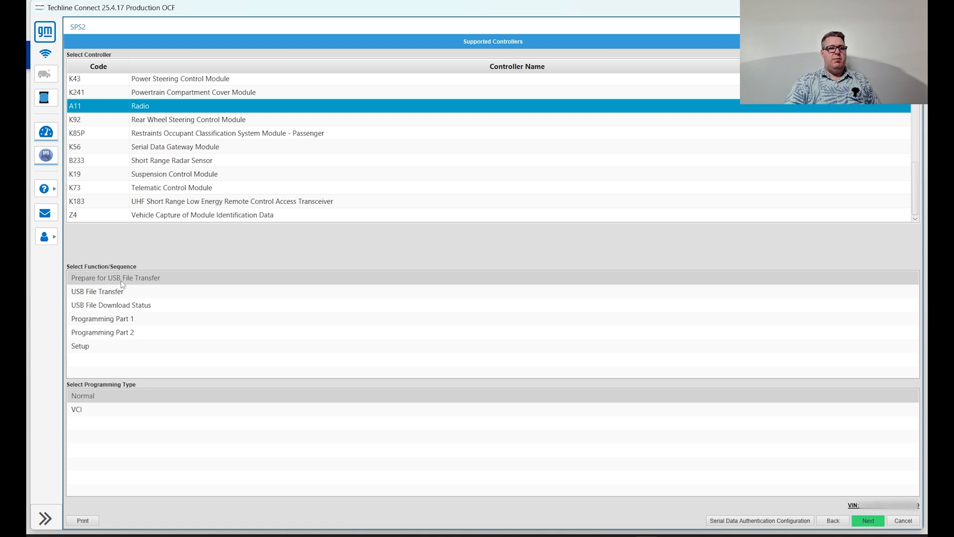
mouse_move(119, 304)
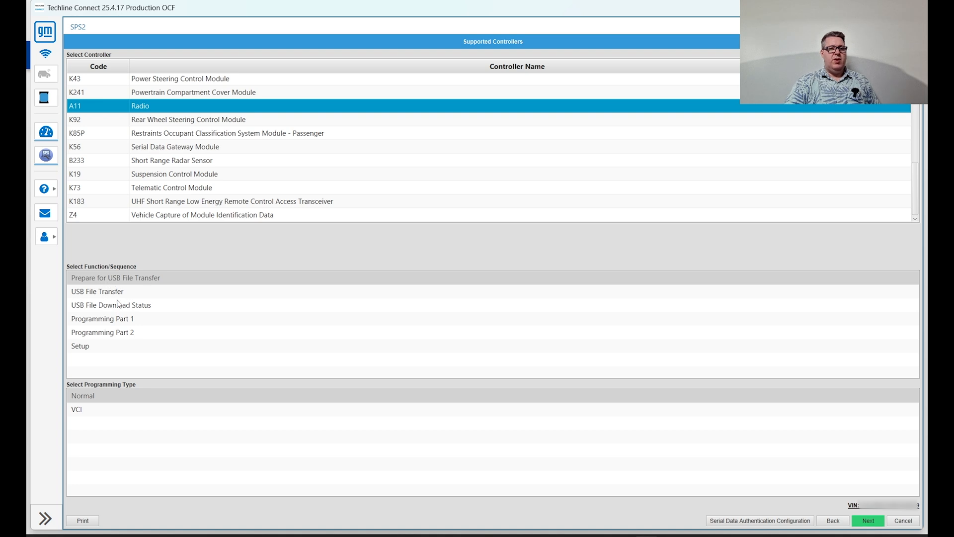
left_click(97, 291)
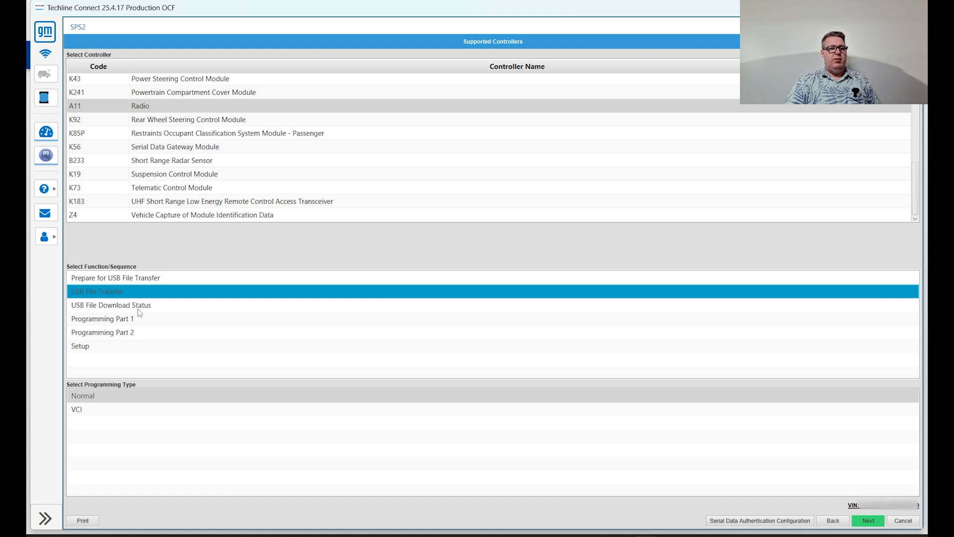
mouse_move(193, 303)
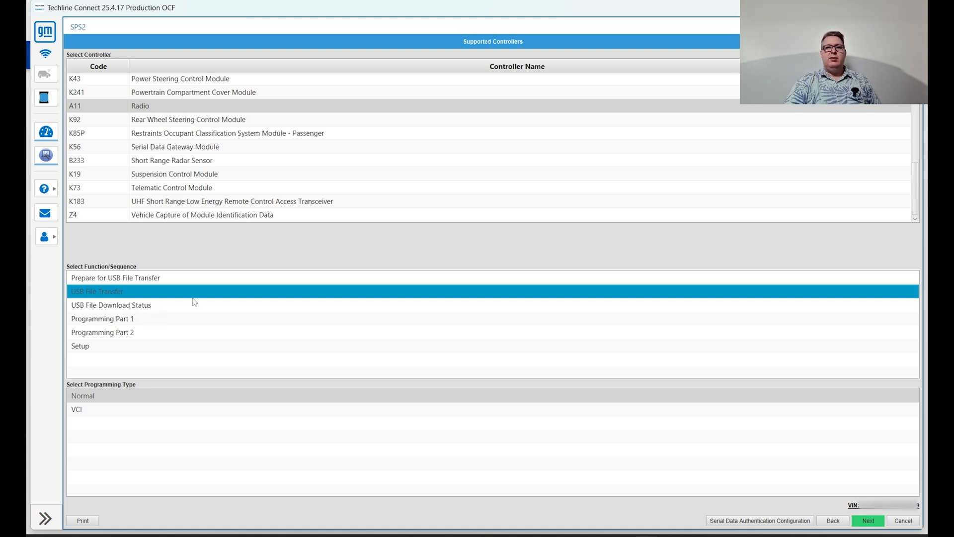
mouse_move(219, 320)
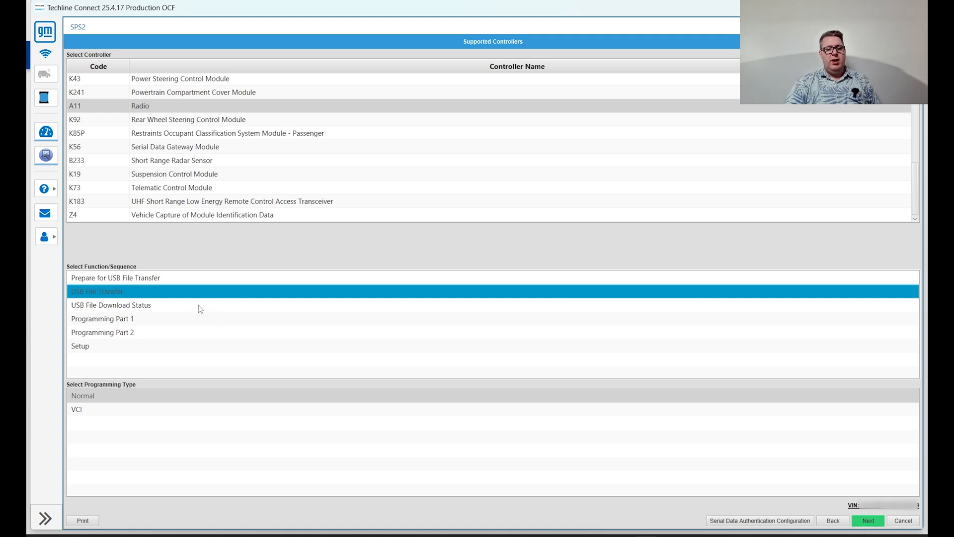
mouse_move(248, 390)
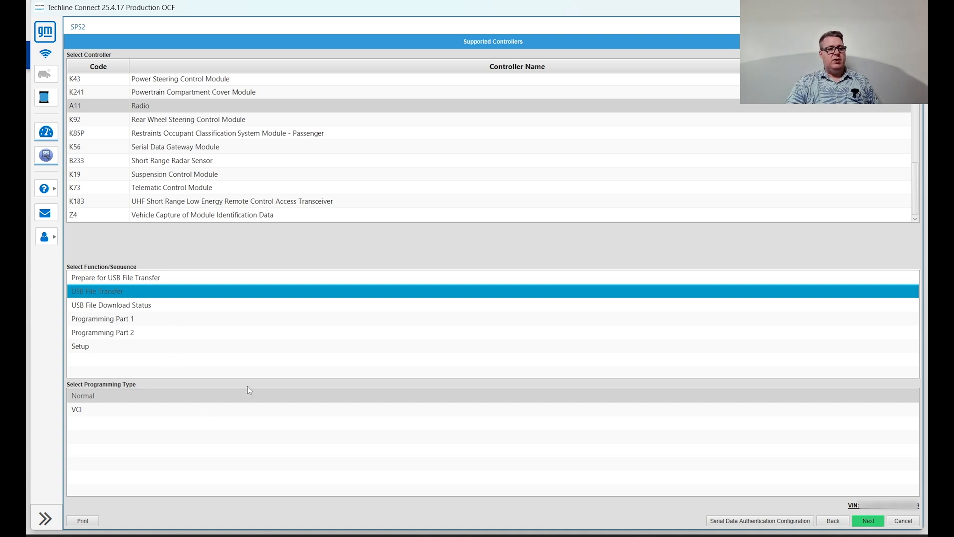
mouse_move(321, 214)
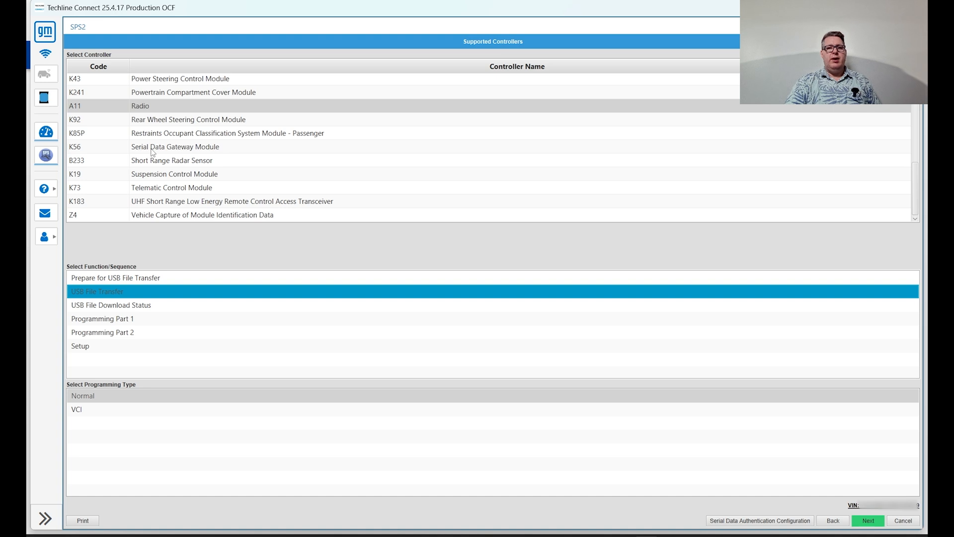
mouse_move(331, 152)
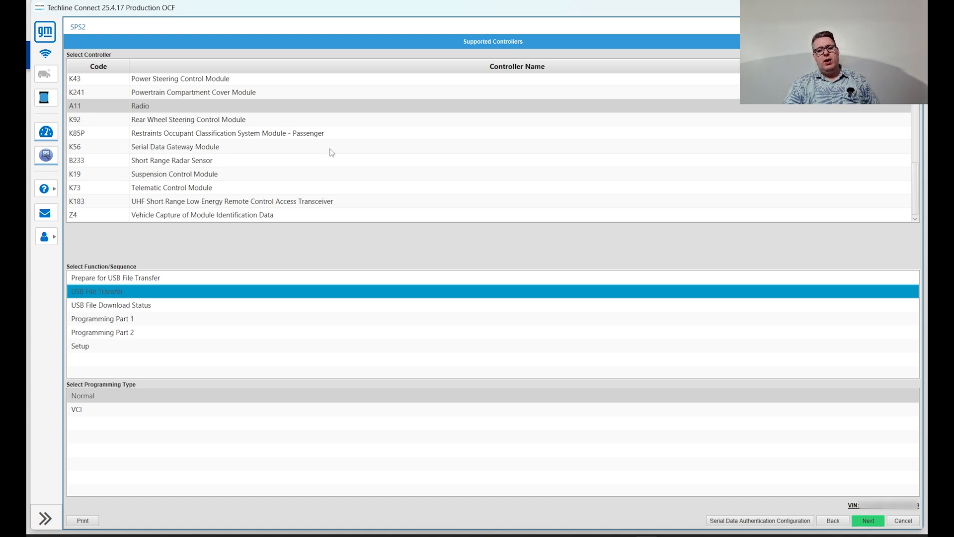
mouse_move(203, 93)
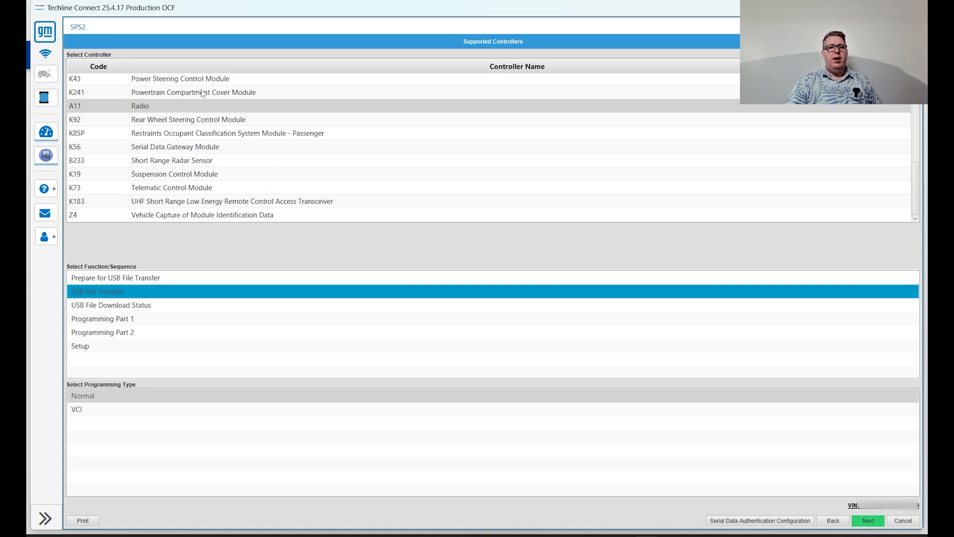
mouse_move(238, 141)
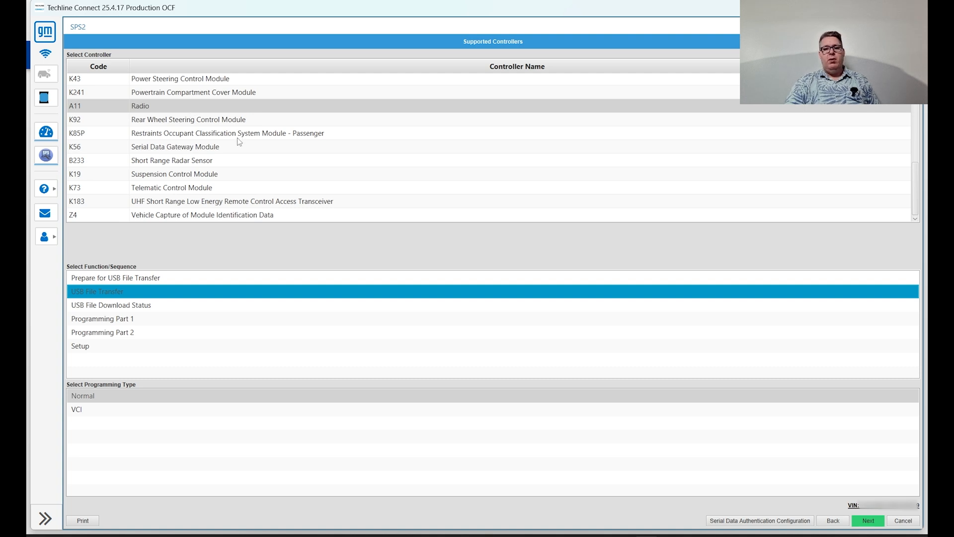
mouse_move(221, 168)
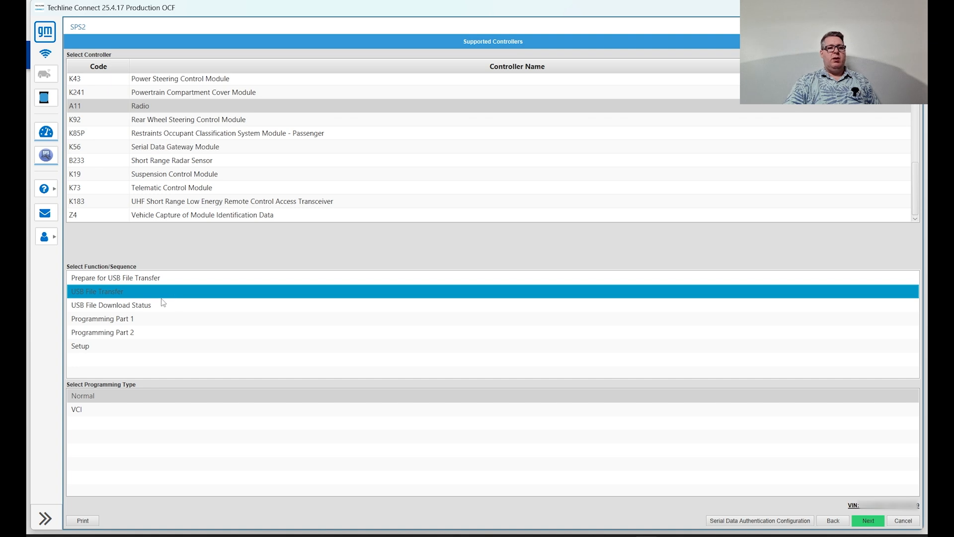
mouse_move(111, 303)
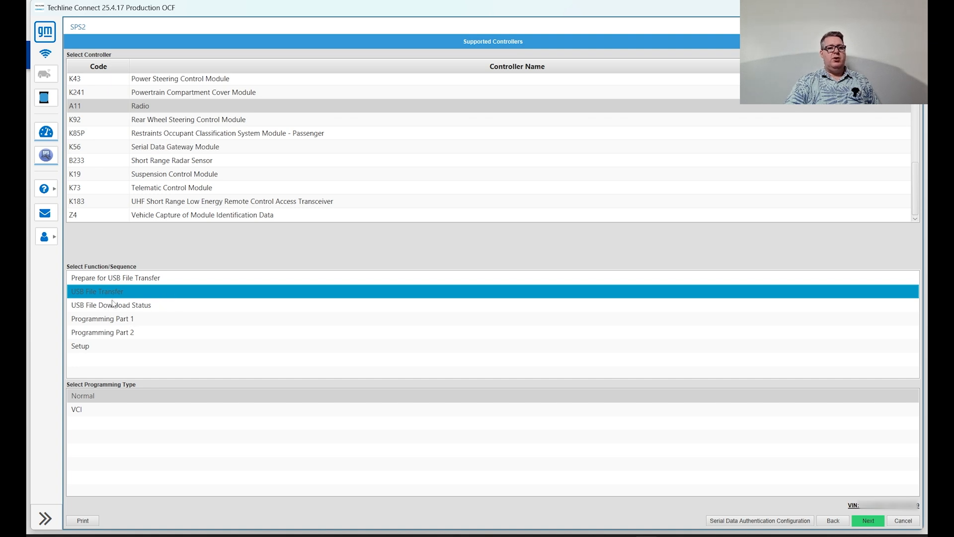
mouse_move(207, 170)
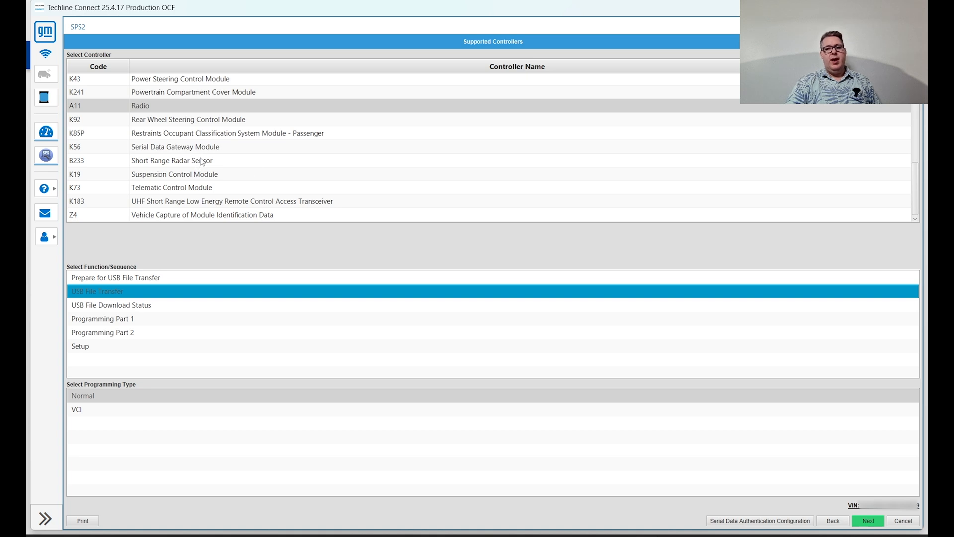
Select Telematic Control Module K73, compare Software Update functions, and settle on Prepare for Software Update.
left_click(171, 188)
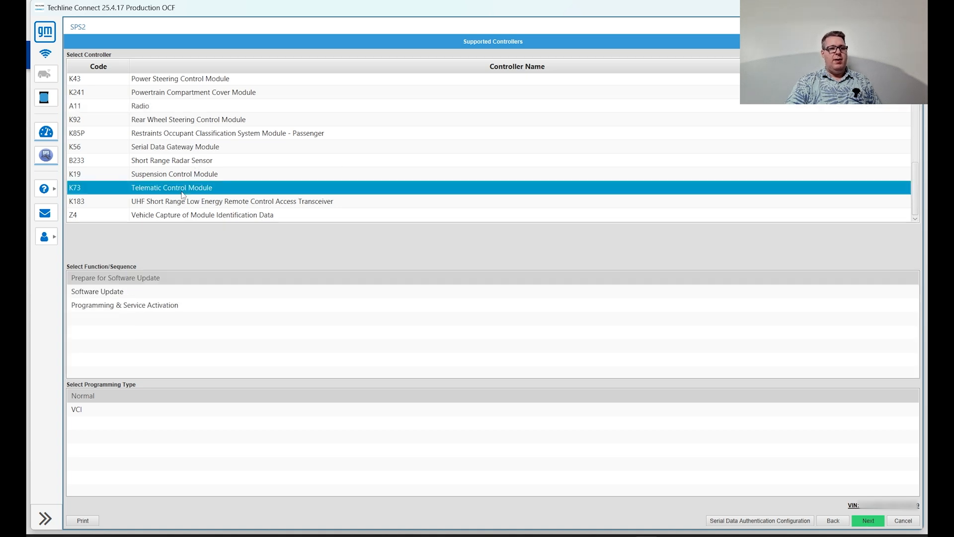
left_click(97, 290)
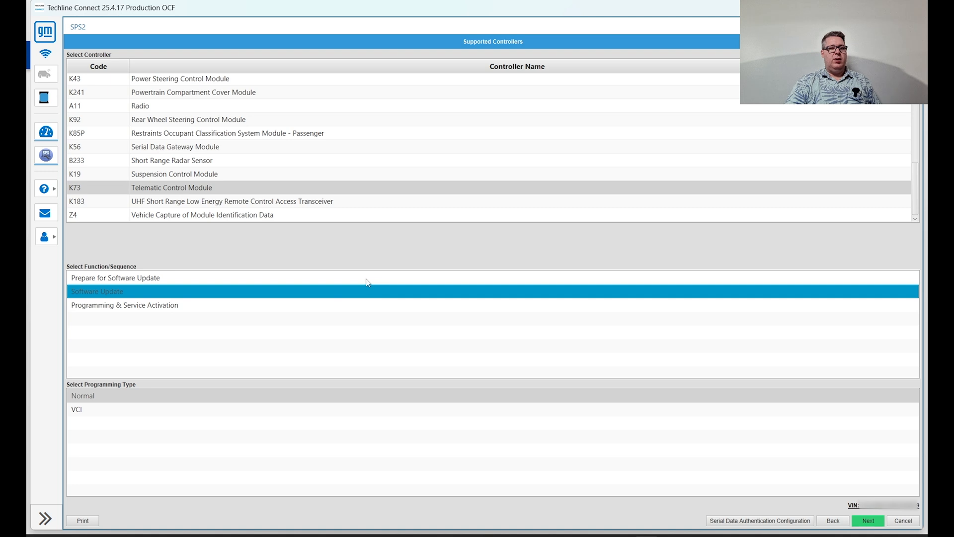
left_click(116, 277)
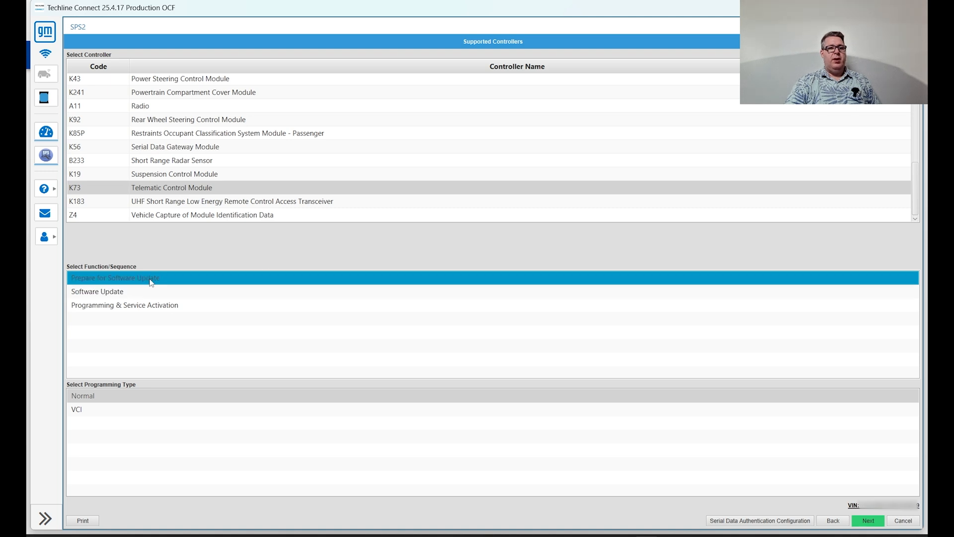
mouse_move(112, 300)
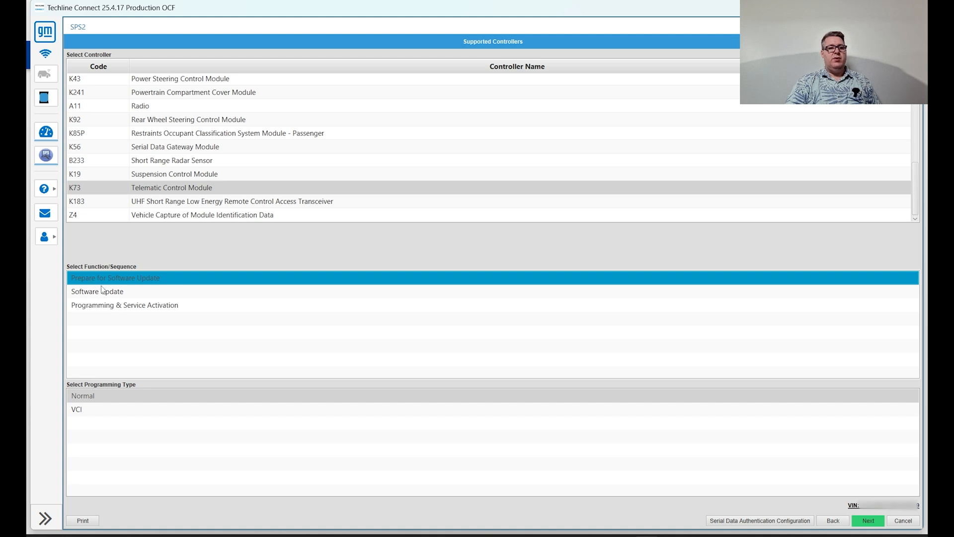
left_click(96, 291)
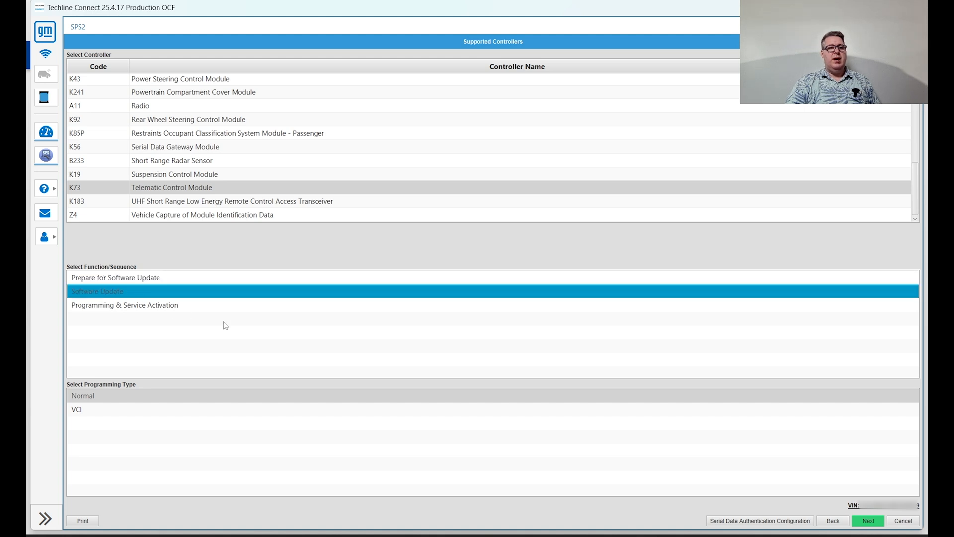
left_click(115, 277)
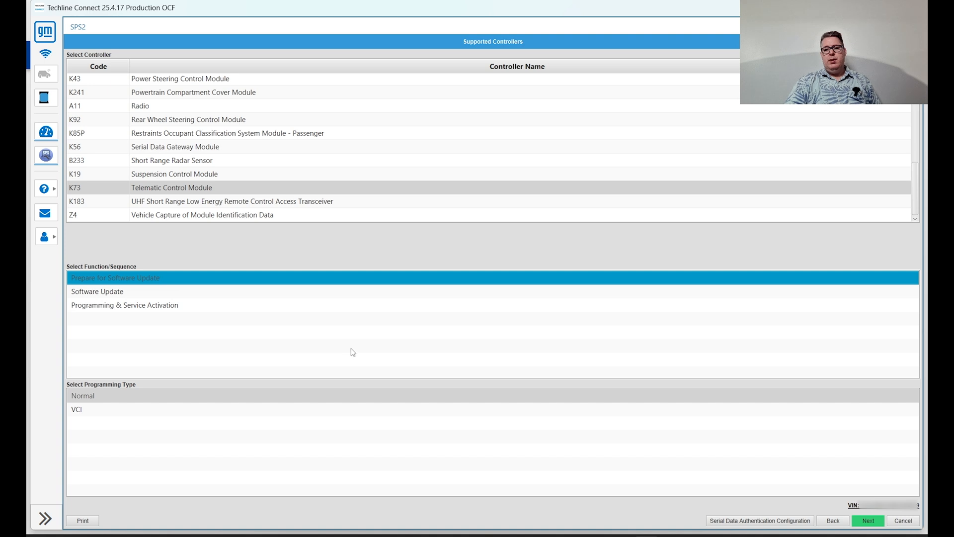
mouse_move(322, 155)
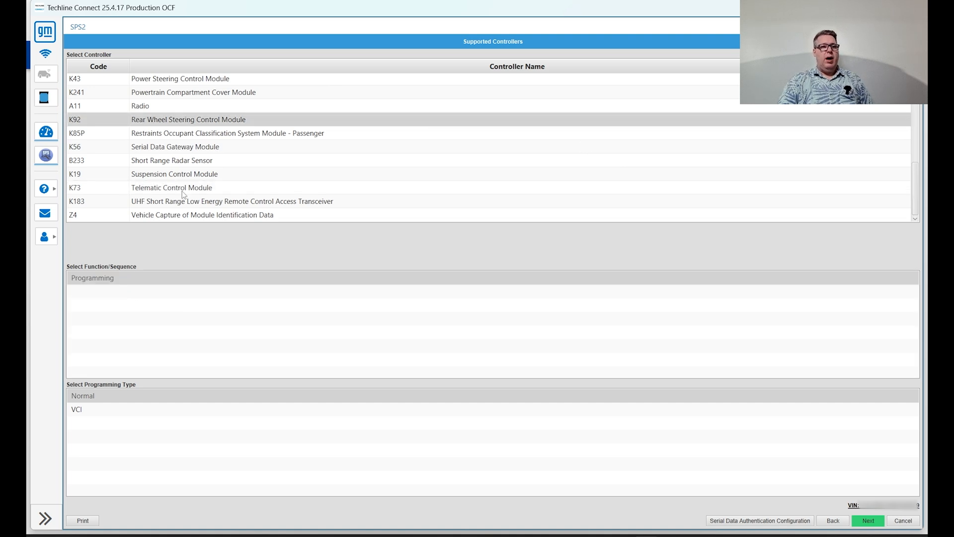
Select Drive Motor Control Module K107, start programming, and override the M4522 same-calibration prompt.
left_click(173, 174)
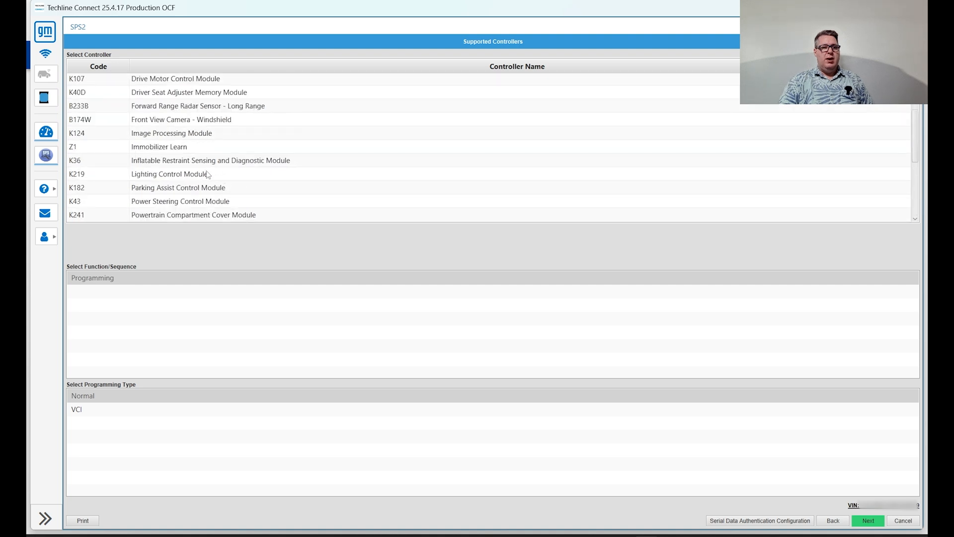
left_click(176, 78)
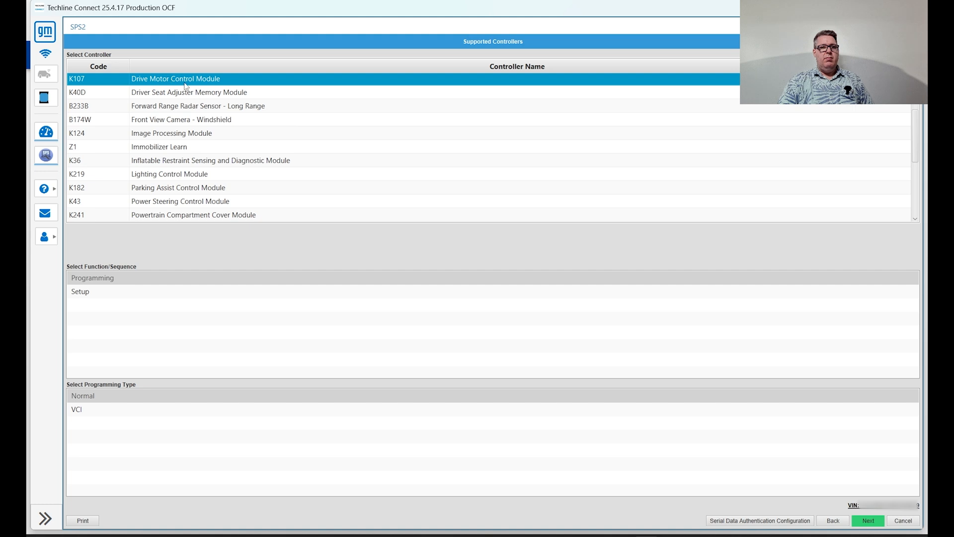
left_click(867, 520)
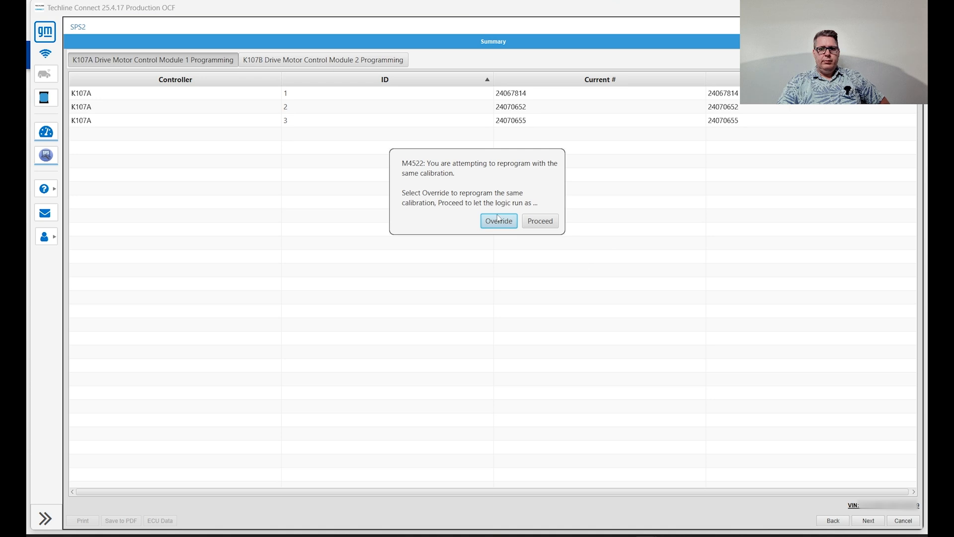
left_click(498, 220)
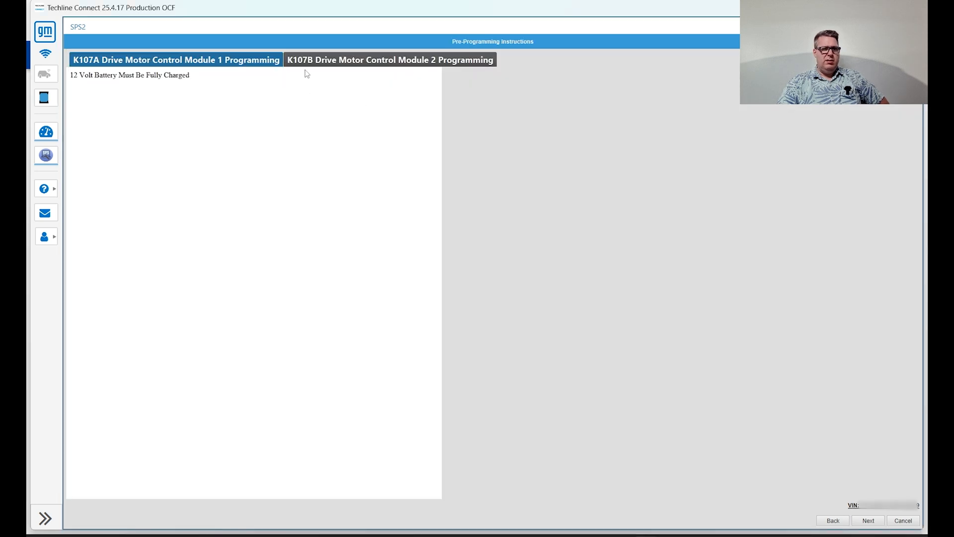
mouse_move(854, 441)
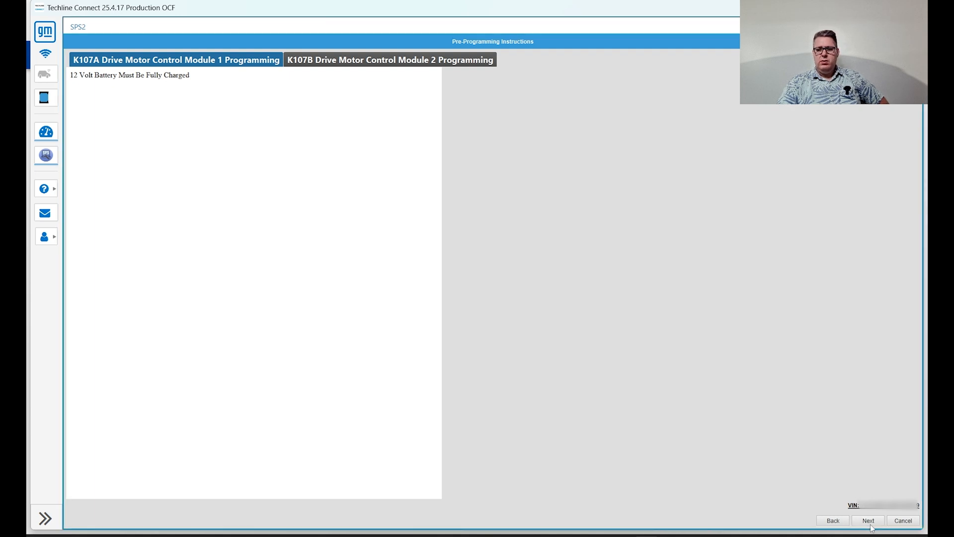
Accept the fully charged 12-volt battery instruction and continue.
left_click(868, 521)
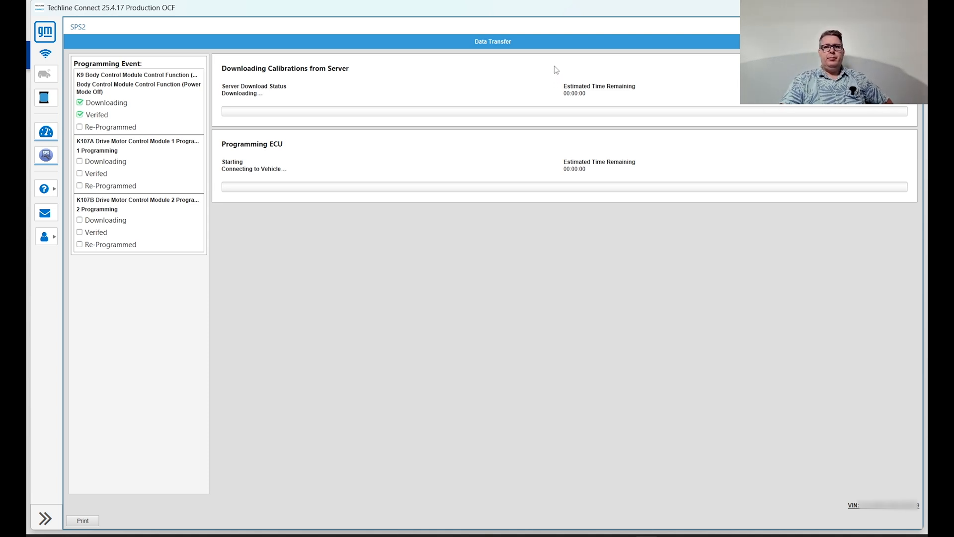
mouse_move(569, 72)
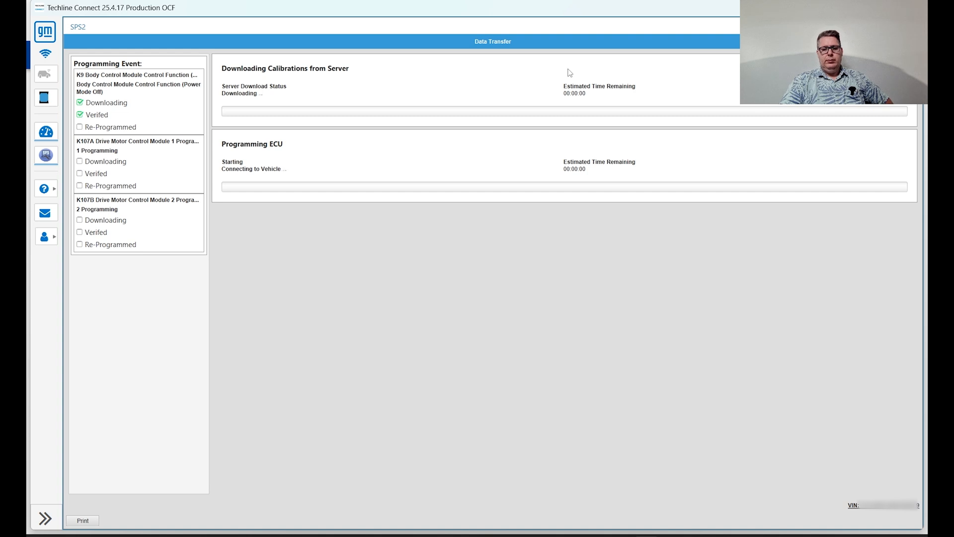
mouse_move(547, 78)
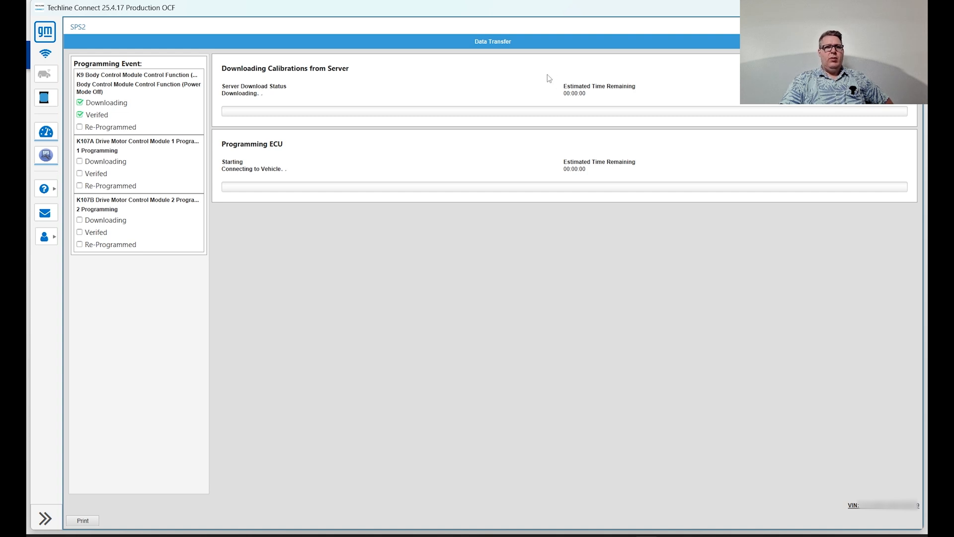
mouse_move(558, 81)
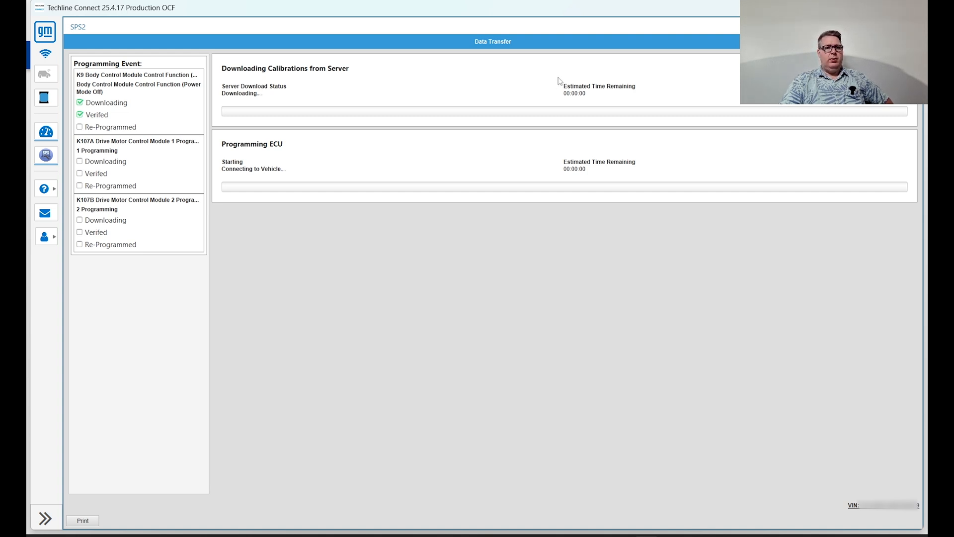
mouse_move(518, 74)
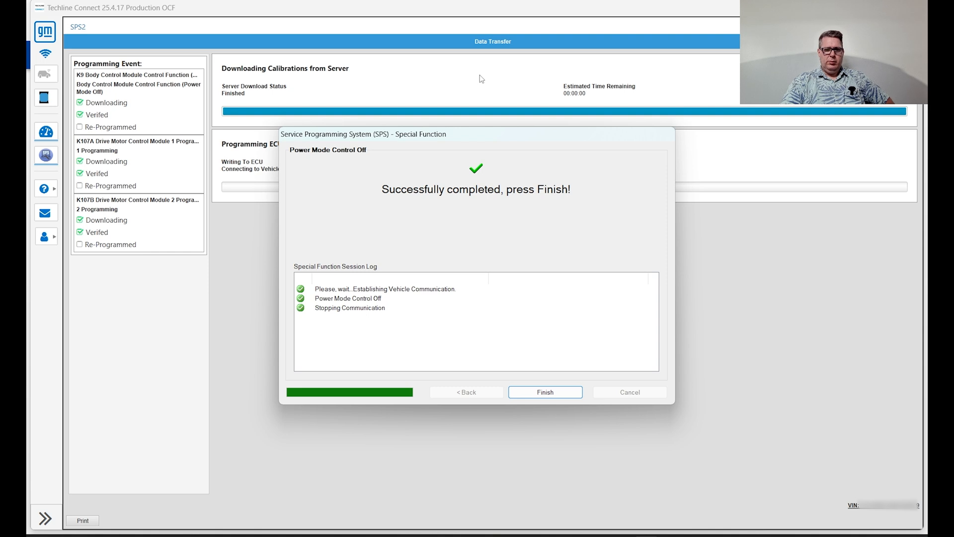
mouse_move(524, 275)
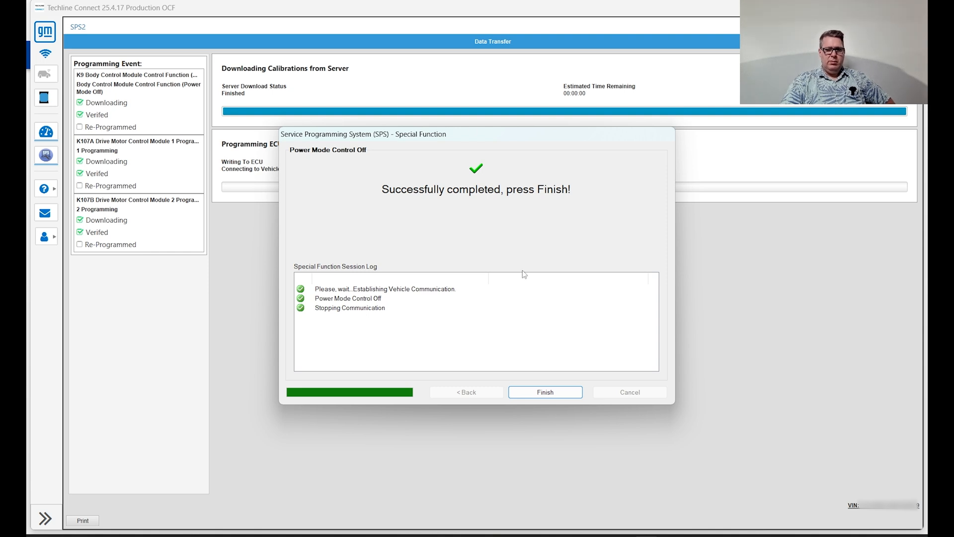
Finish the completed Power Mode Control Off special function.
left_click(545, 392)
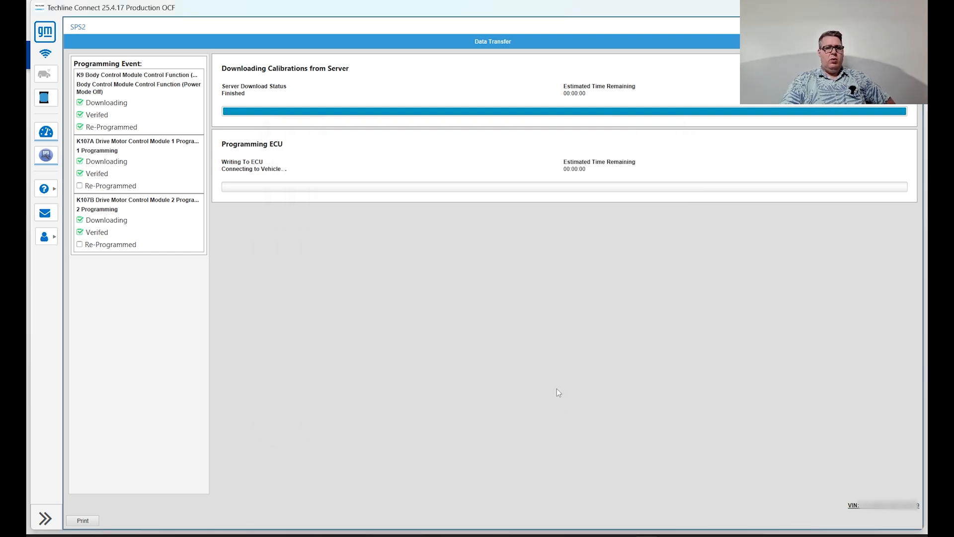
mouse_move(538, 361)
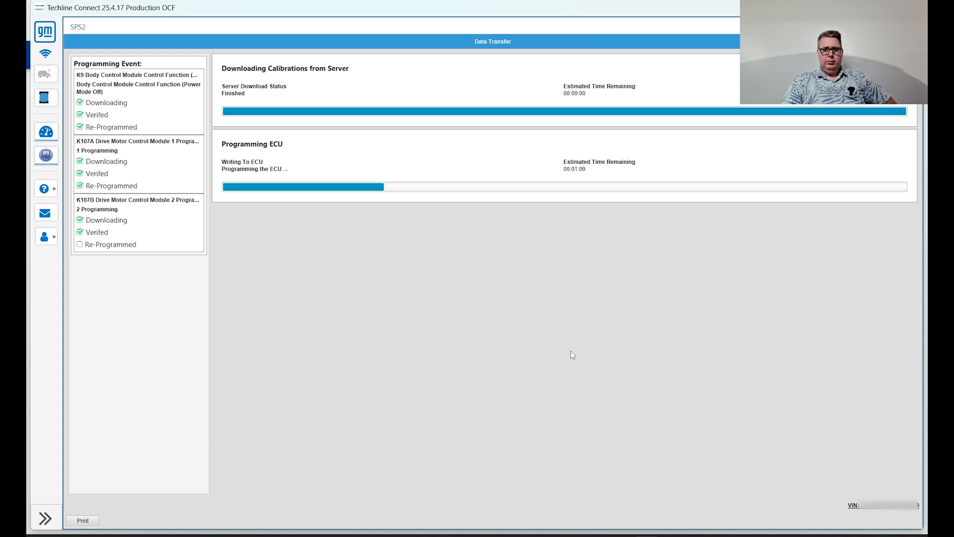
mouse_move(563, 366)
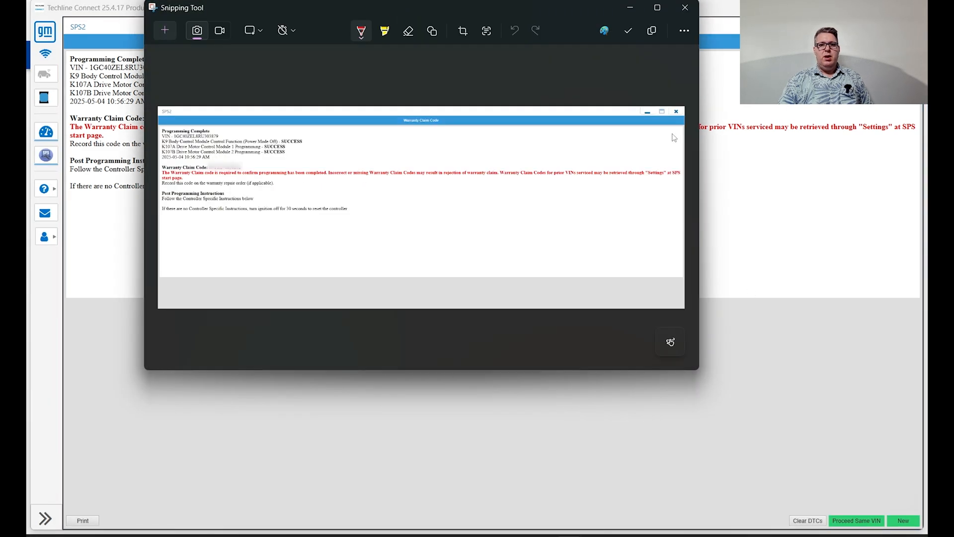
Save the warranty claim screenshot into a new Pictures\05-04-2025 folder and close Snipping Tool.
left_click(627, 30)
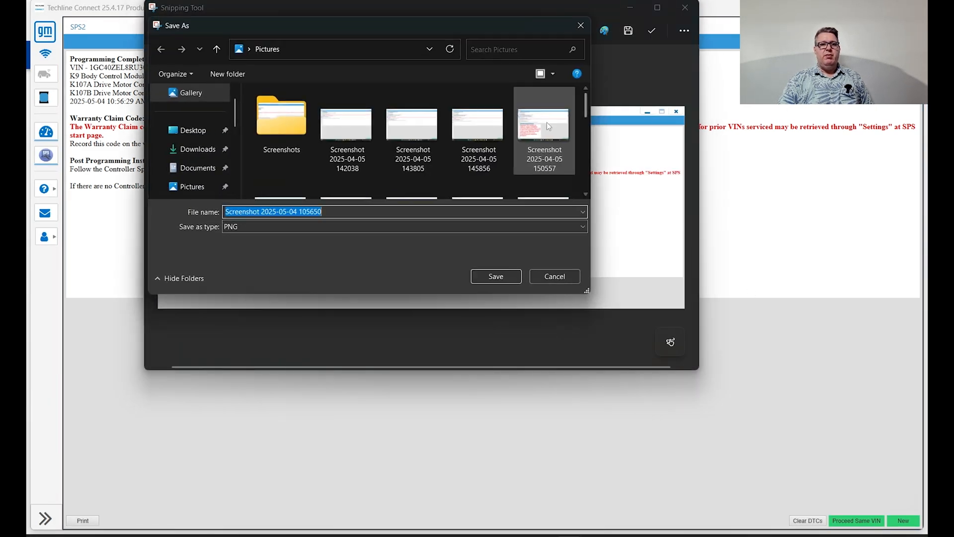
left_click(346, 122)
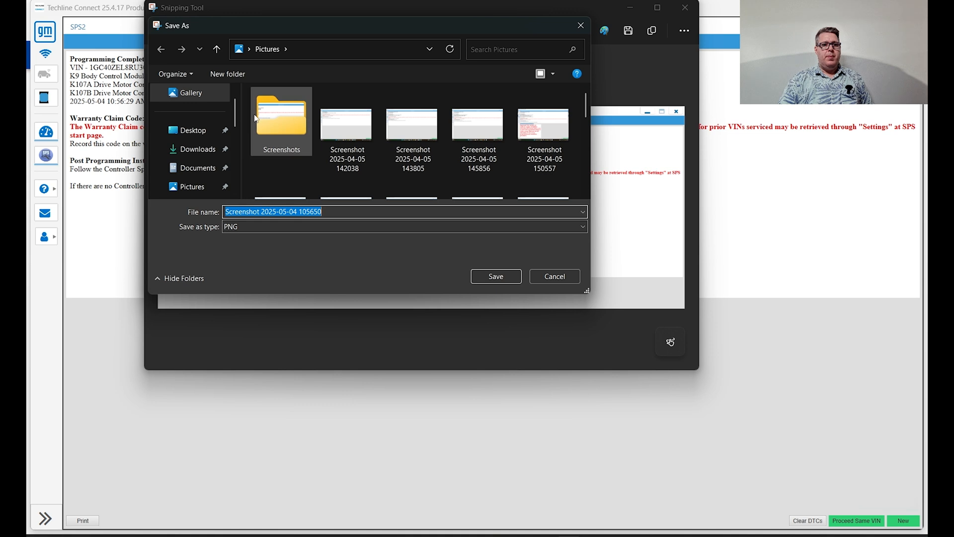
left_click(543, 122)
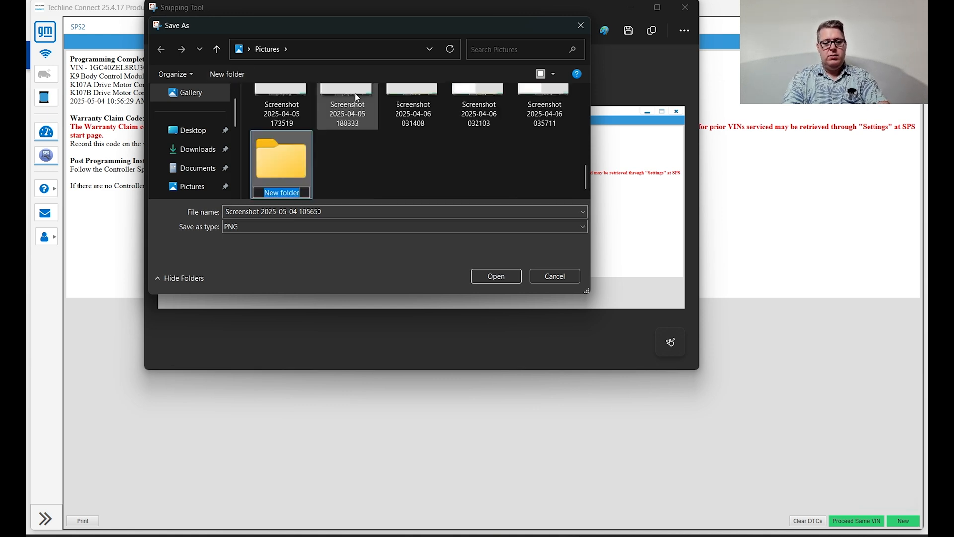
type("05-04-2025")
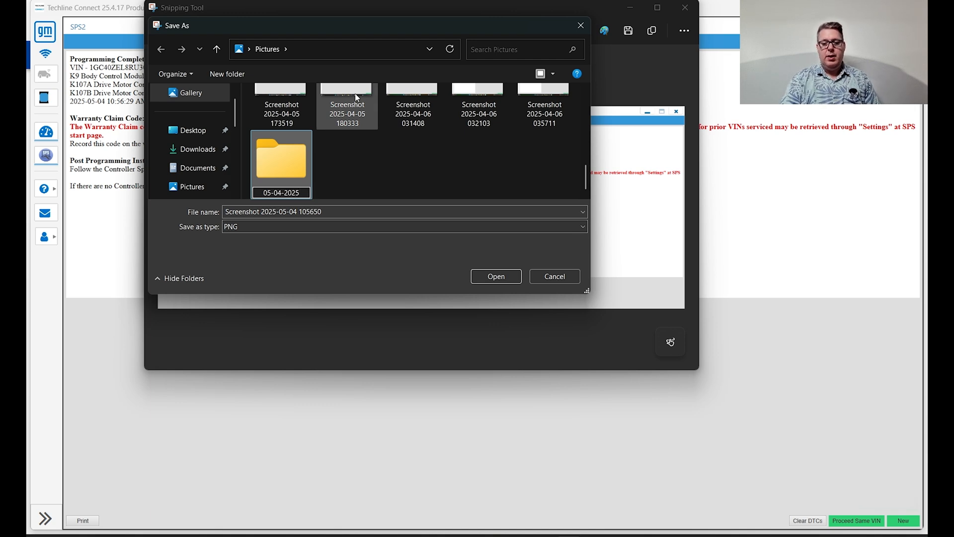
double_click(280, 154)
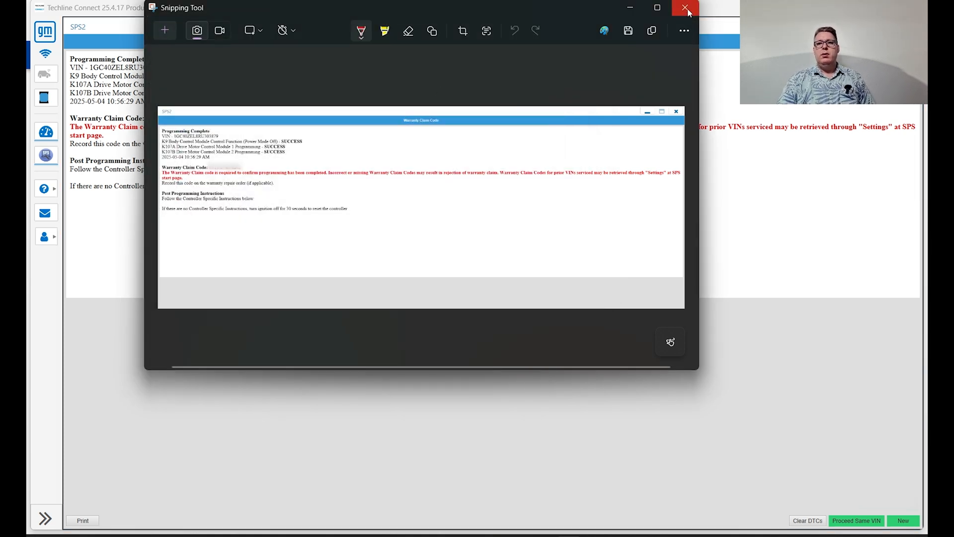
left_click(685, 7)
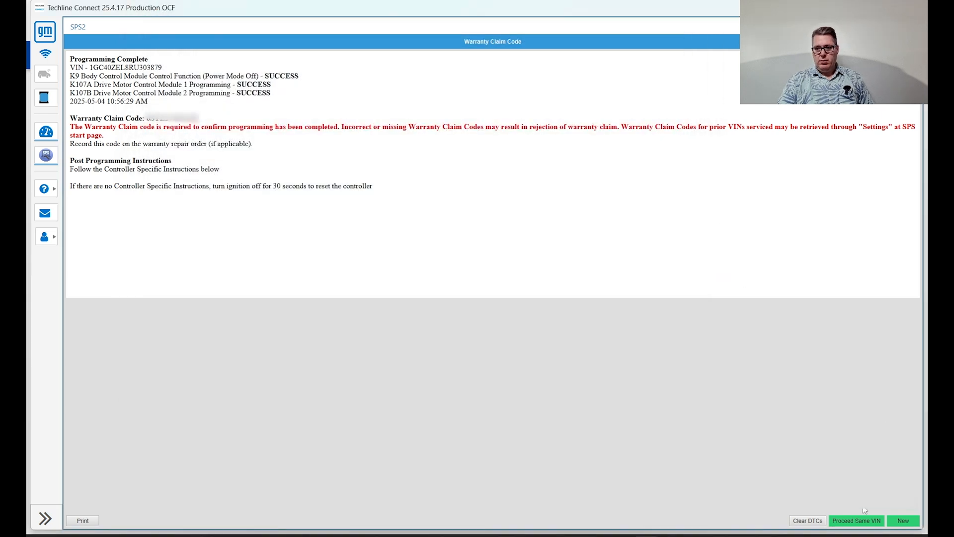
Go back to Supported Controllers, select Image Processing Module, and reload the list.
left_click(856, 521)
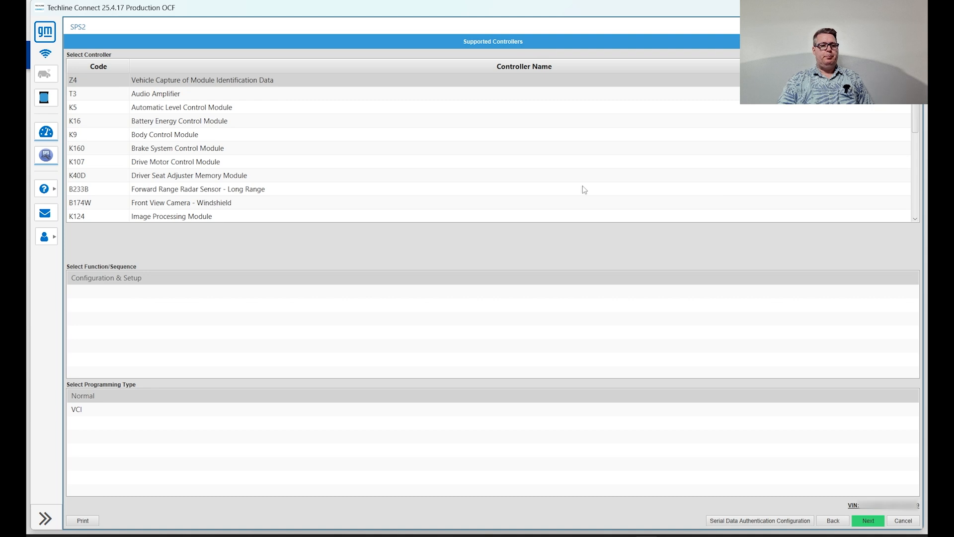
mouse_move(276, 147)
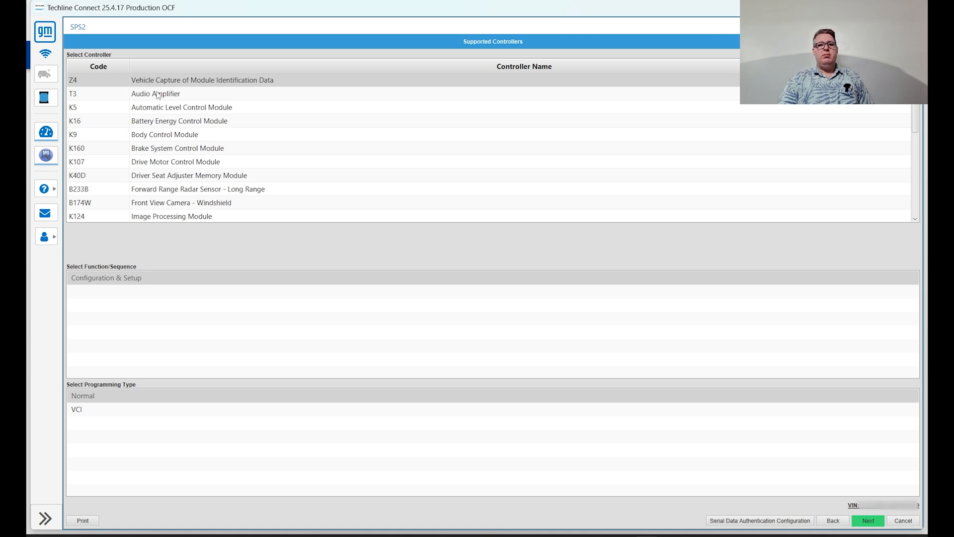
mouse_move(183, 103)
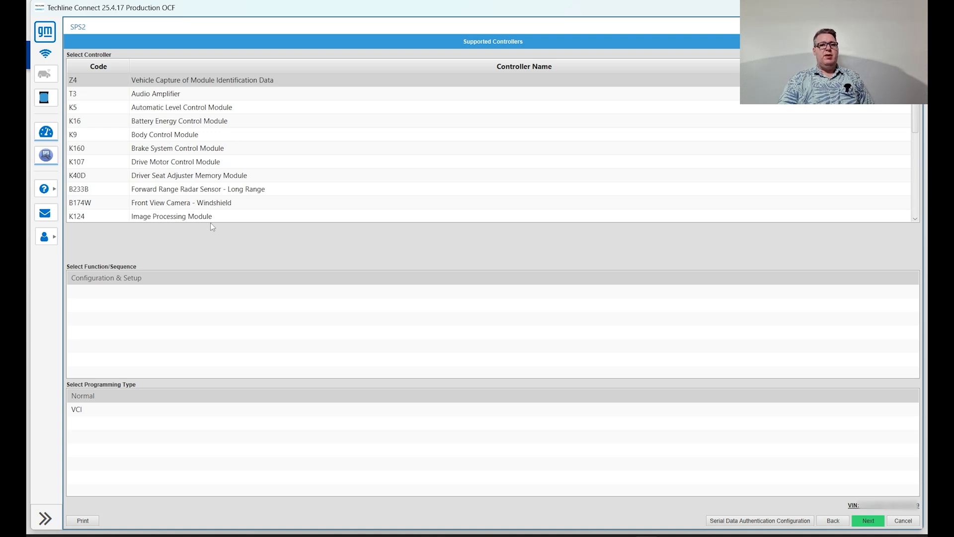
left_click(172, 216)
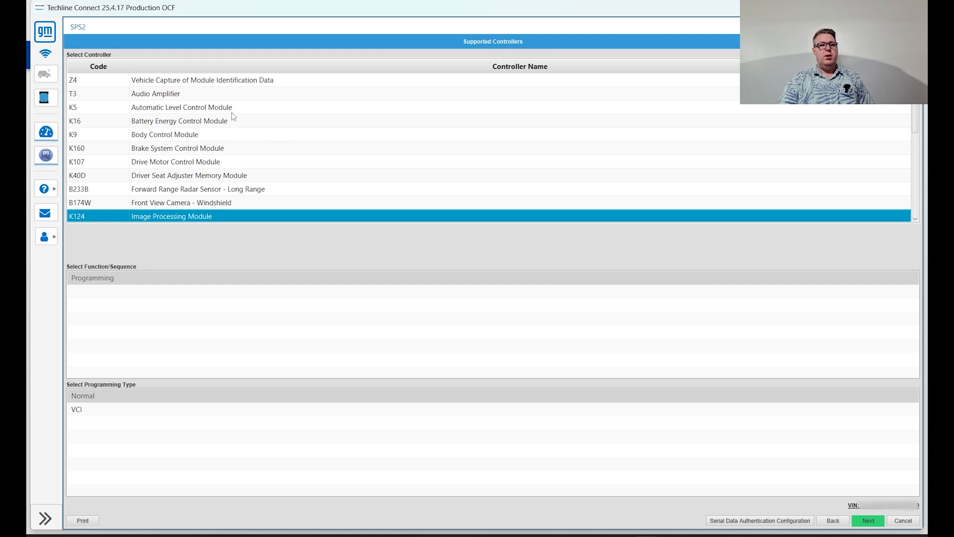
mouse_move(316, 125)
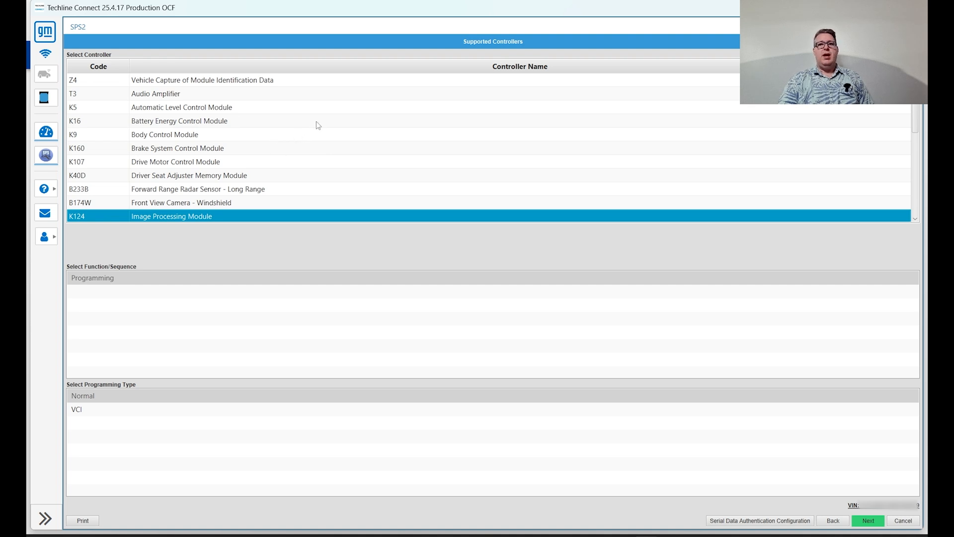
mouse_move(367, 240)
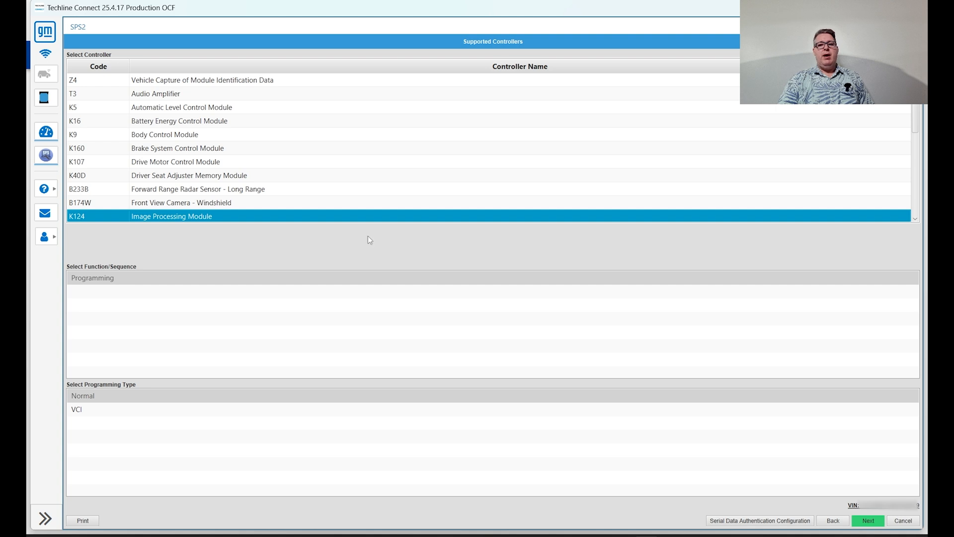
mouse_move(120, 219)
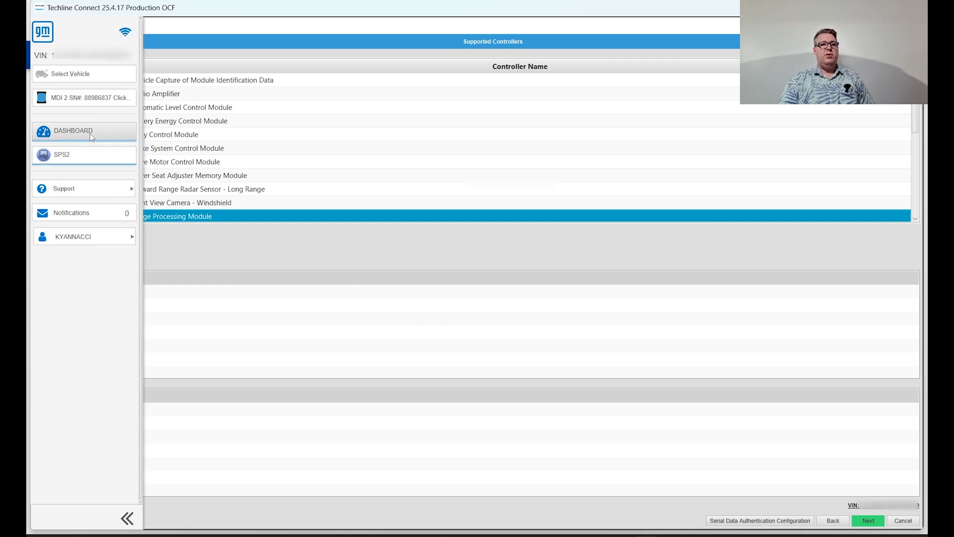
left_click(128, 518)
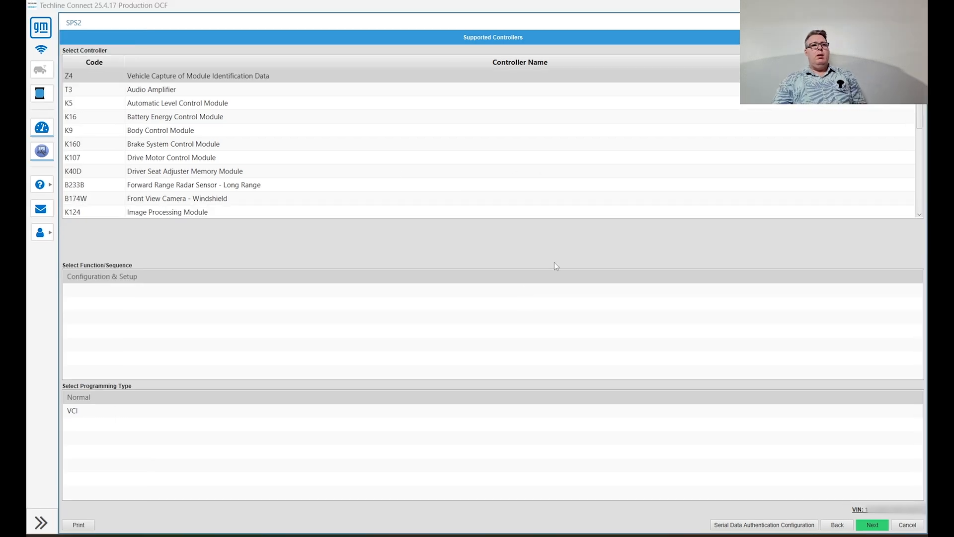
mouse_move(508, 184)
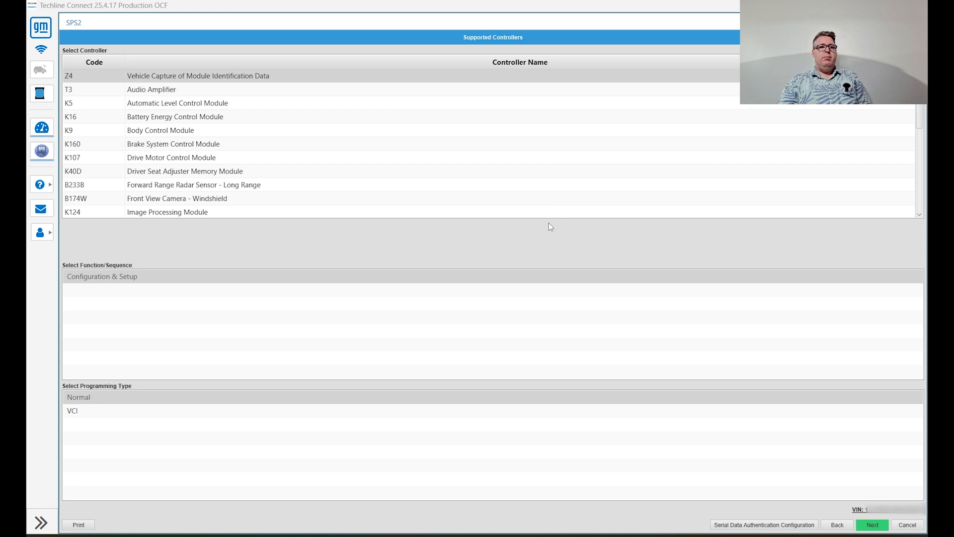
Select the K107 Drive Motor Control Module from the controller list, passing over Audio Amplifier.
left_click(152, 90)
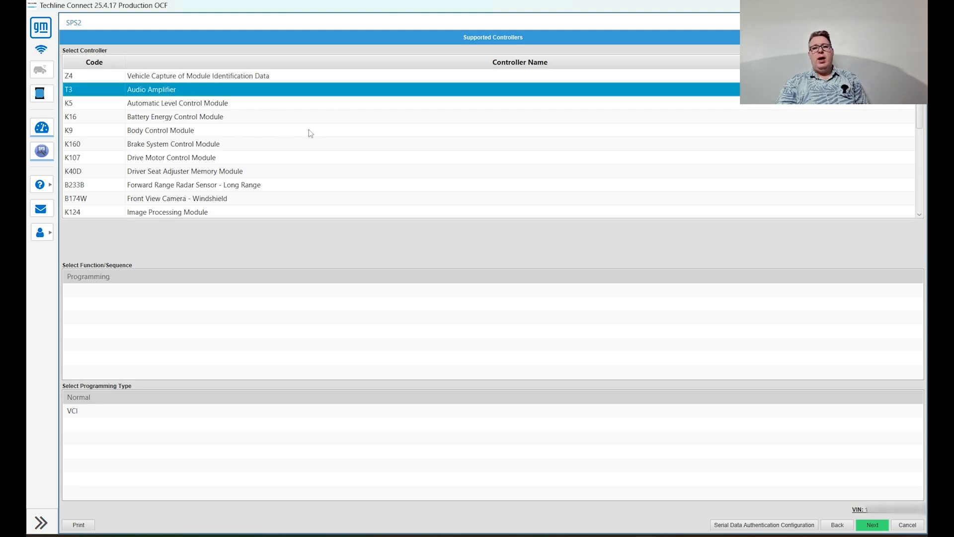
mouse_move(290, 131)
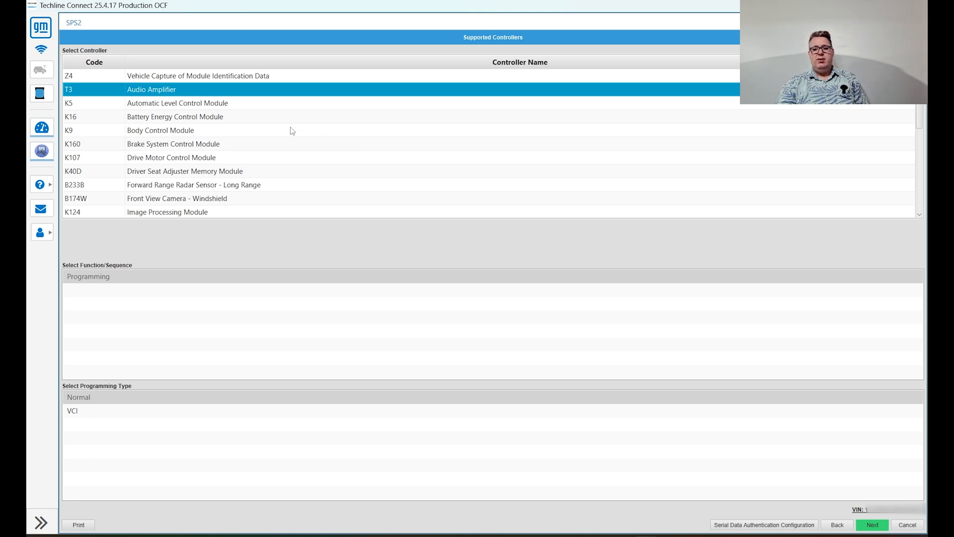
mouse_move(222, 179)
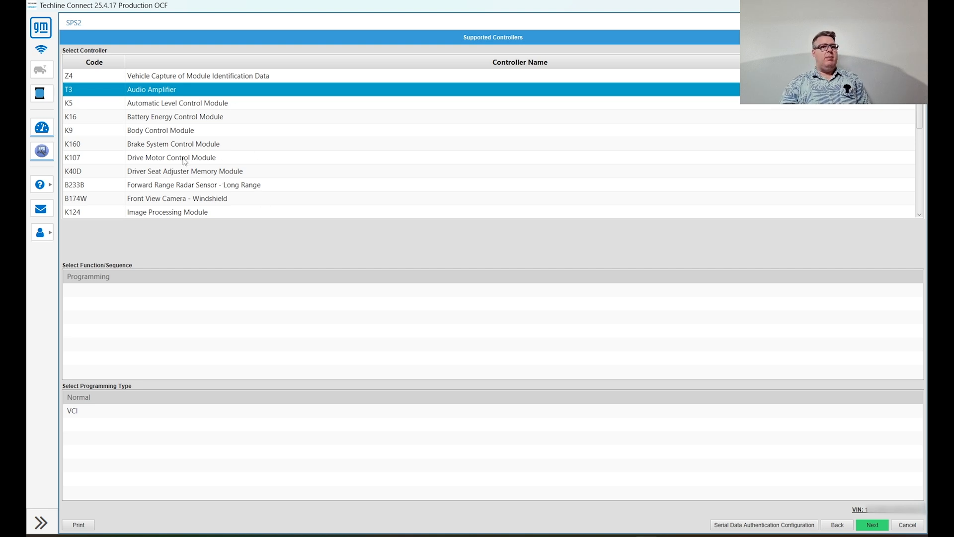
left_click(171, 157)
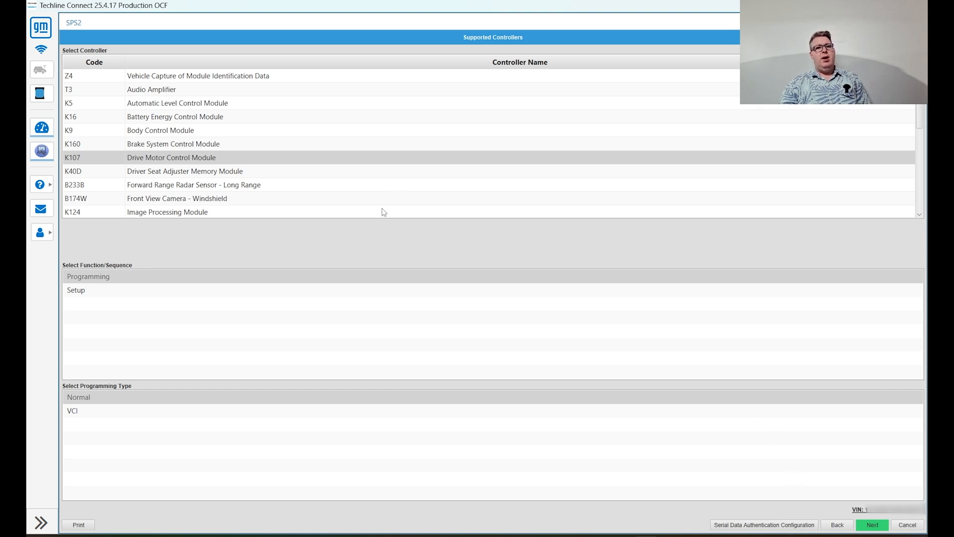
mouse_move(447, 159)
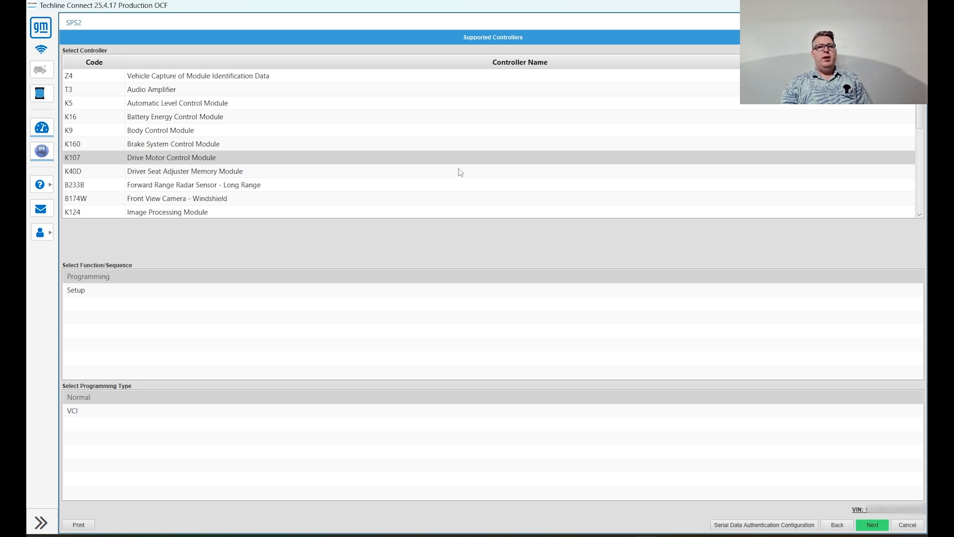
mouse_move(241, 115)
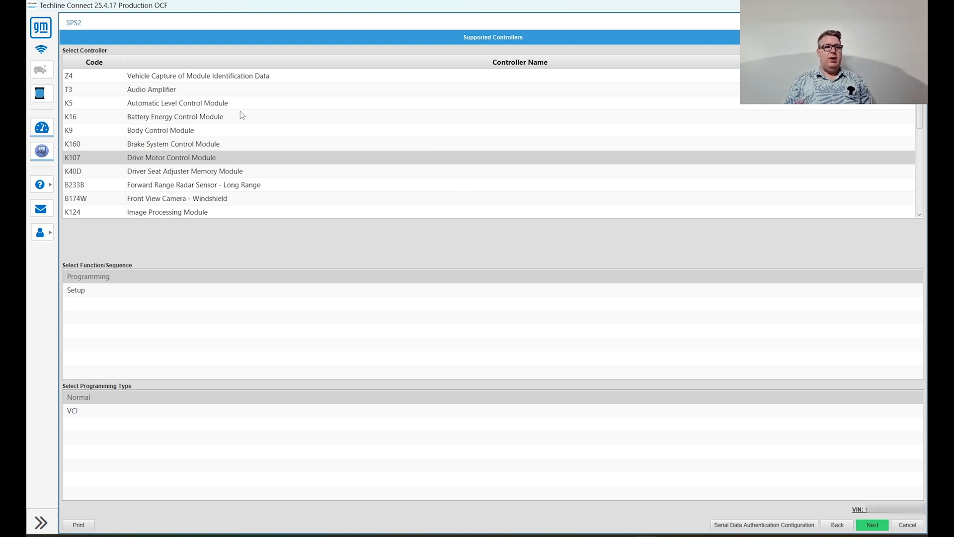